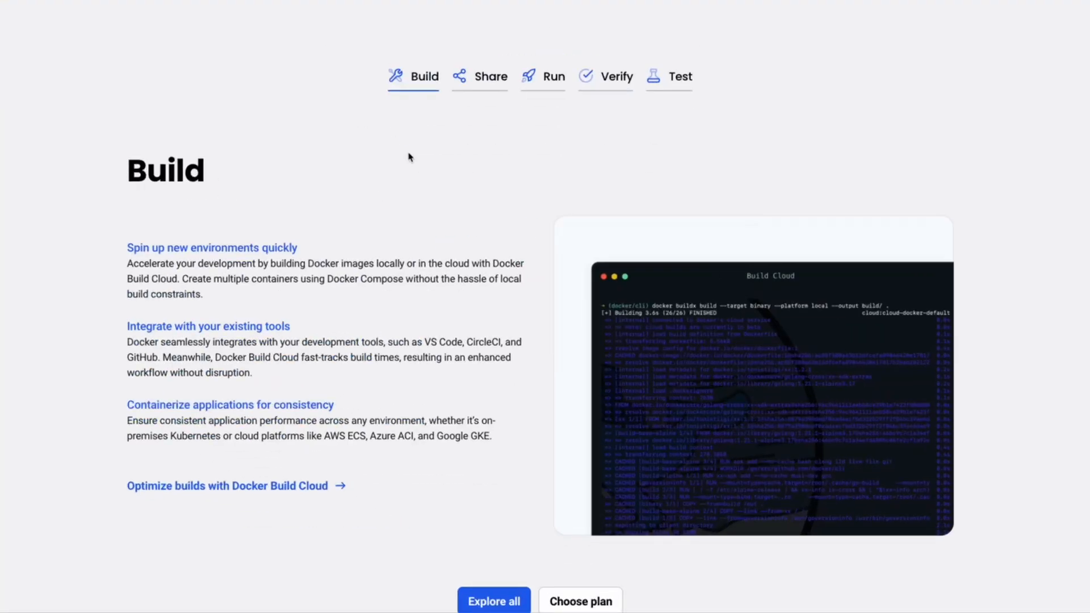
{"action": "mouse_move", "coordinate": [523, 571]}
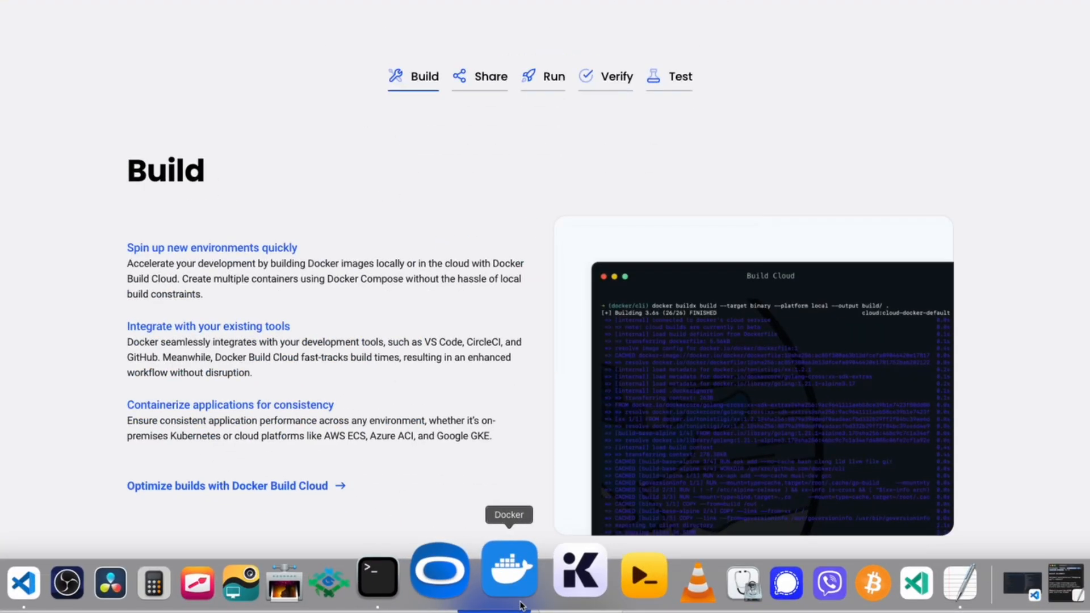
Bring VS Code to the front from the Dock after reviewing the Docker Build page
{"action": "left_click", "coordinate": [508, 570]}
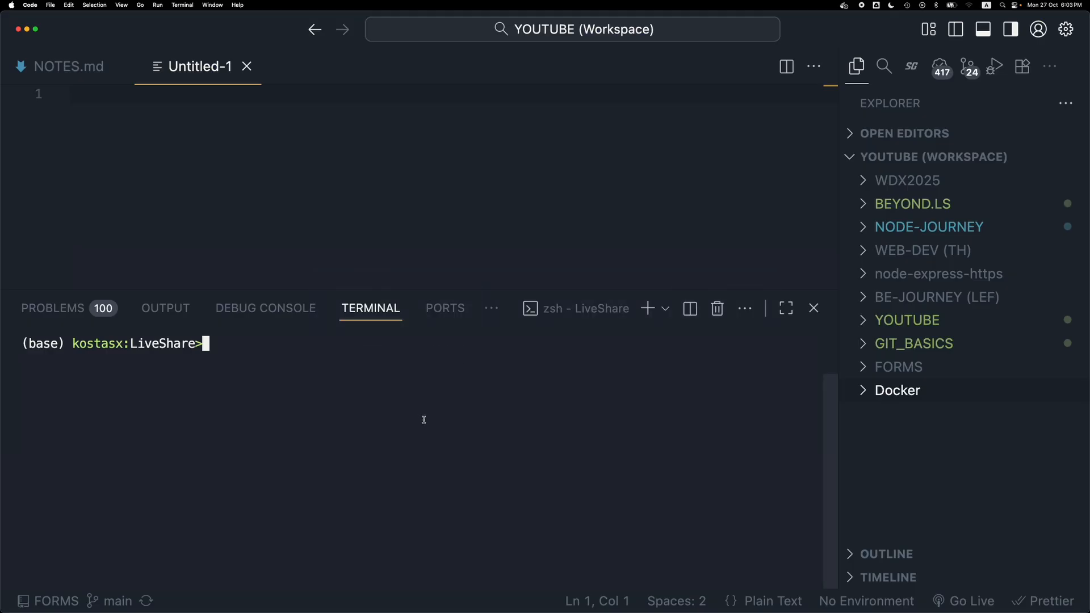
In the terminal create a Docker folder, enter it, run npm init -y and clear the output
{"action": "type", "text": "mkdir Dock"}
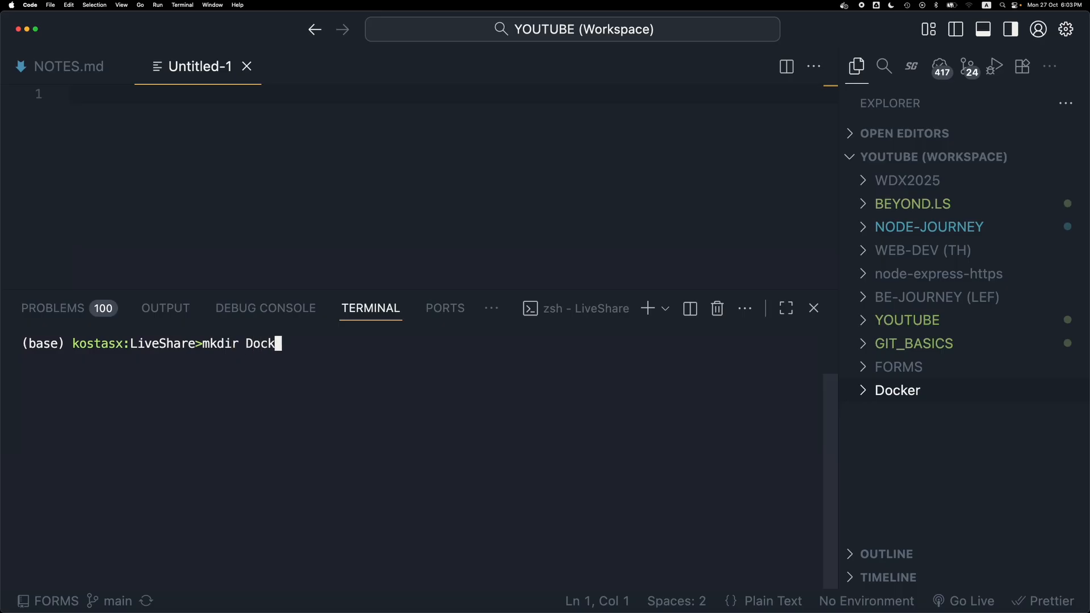
{"action": "key", "text": "Enter"}
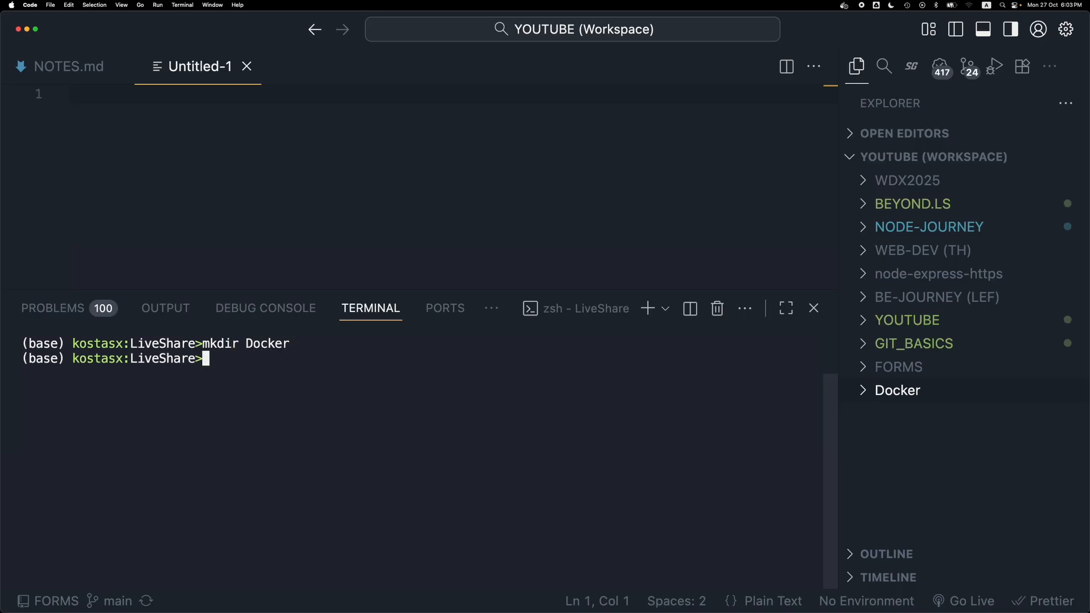
{"action": "type", "text": "cd Docke"}
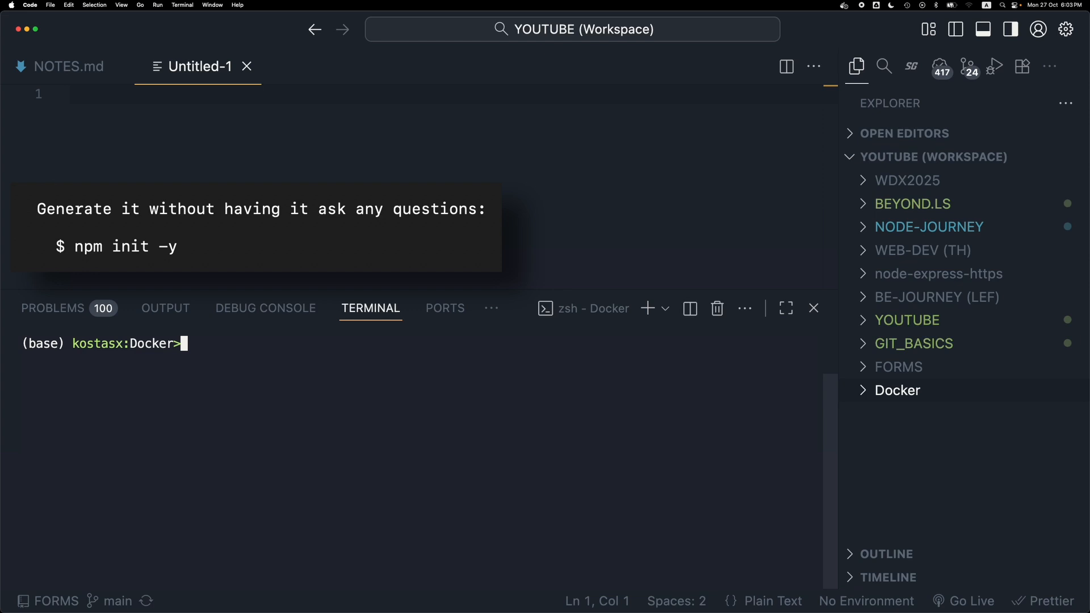
{"action": "type", "text": "npm init -y"}
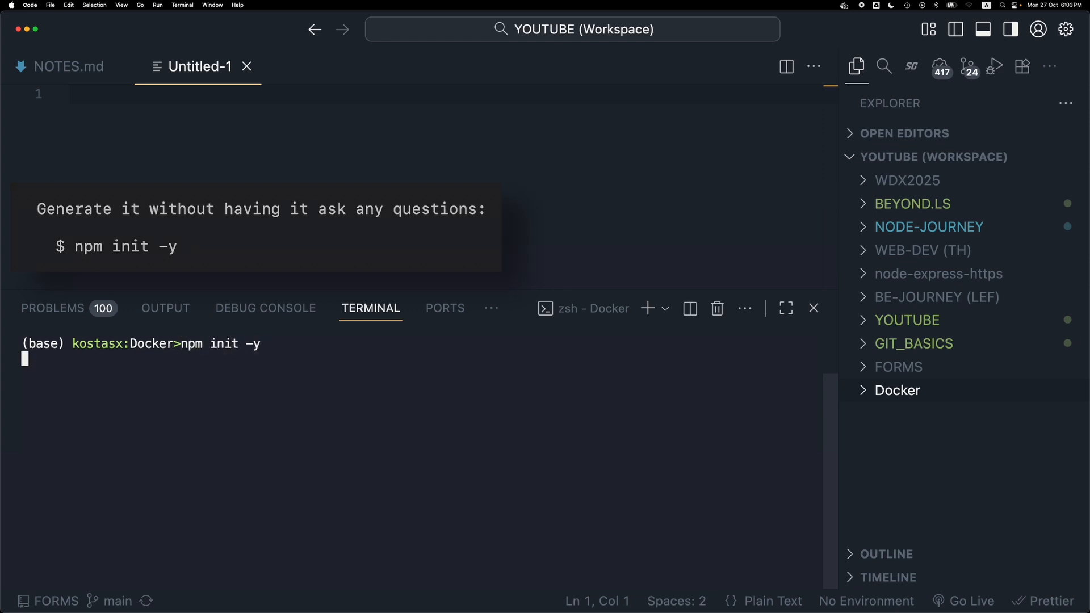
{"action": "key", "text": "Enter"}
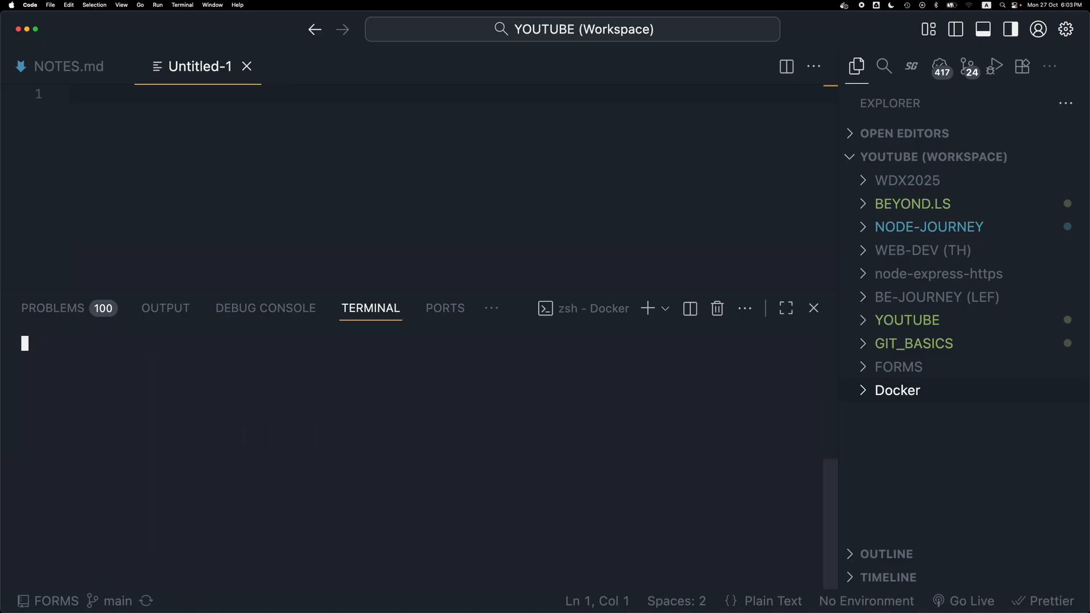
Edit the Docker folder's package.json so its type reads module instead of commonjs
{"action": "left_click", "coordinate": [897, 390]}
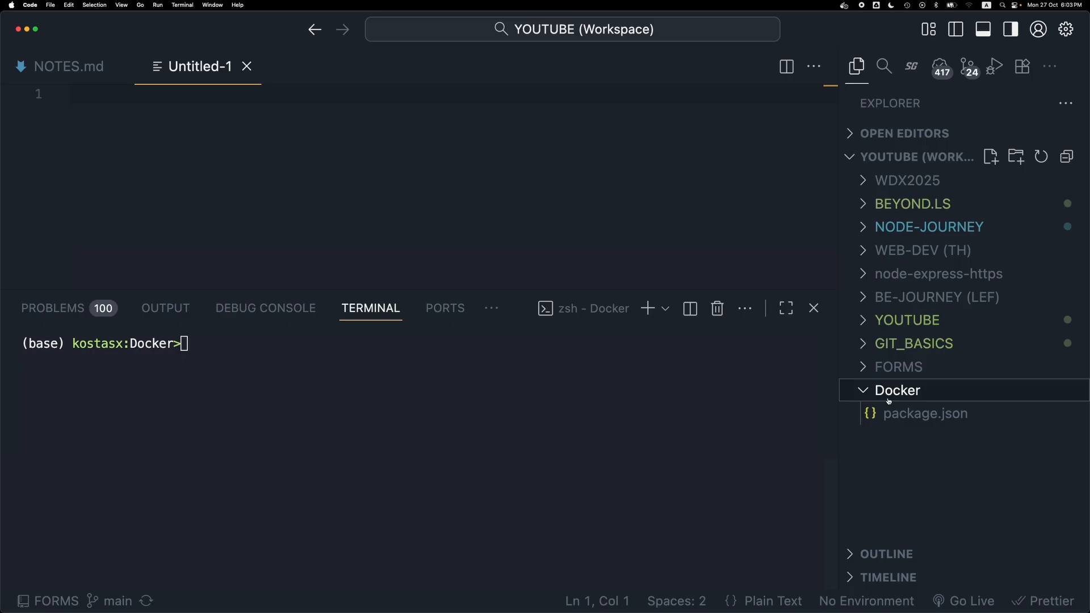
{"action": "double_click", "coordinate": [927, 413]}
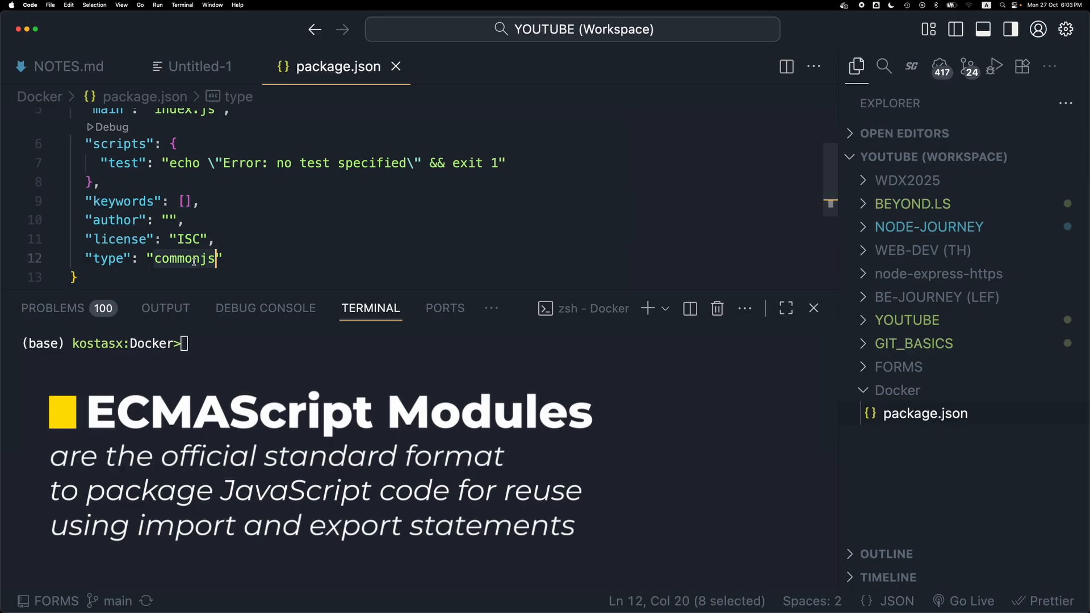
{"action": "type", "text": "module"}
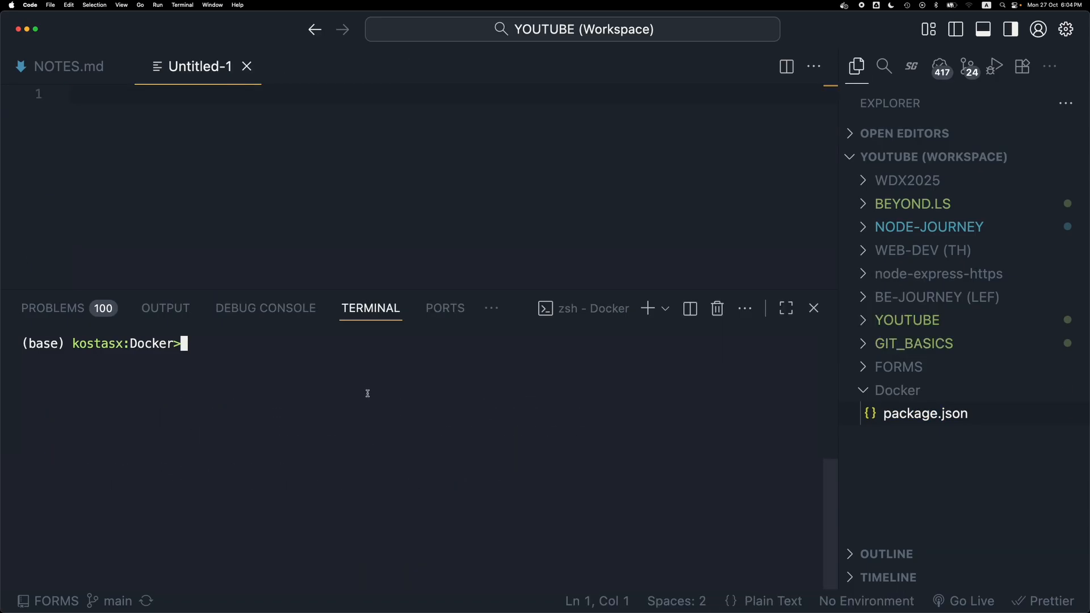
Create app.js with touch, open it in the editor and begin the import statement
{"action": "type", "text": "touch app.js"}
{"action": "type", "text": "code"}
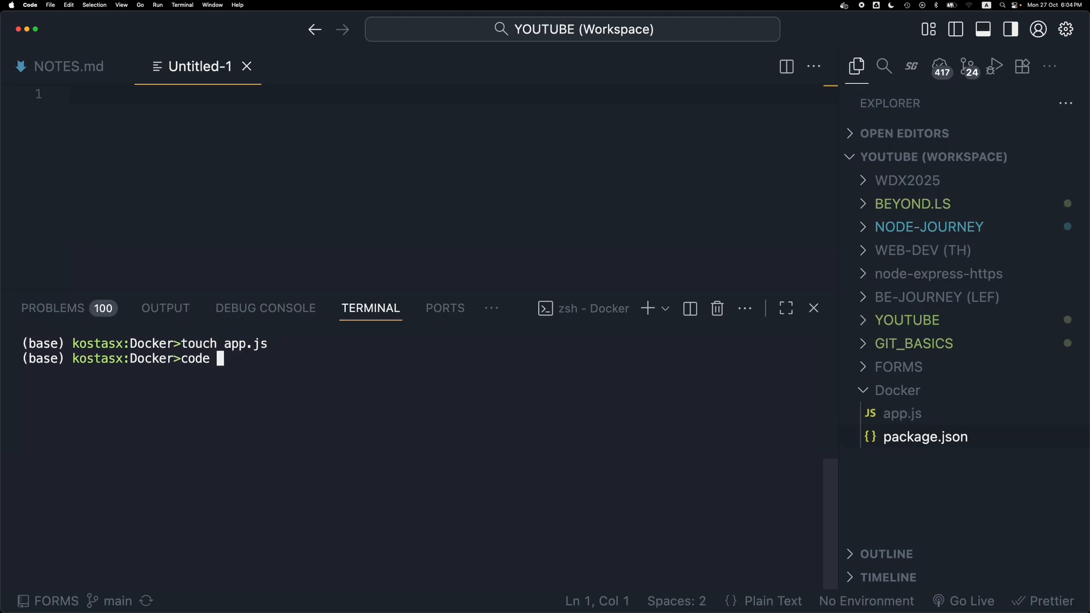
{"action": "type", "text": "app.js"}
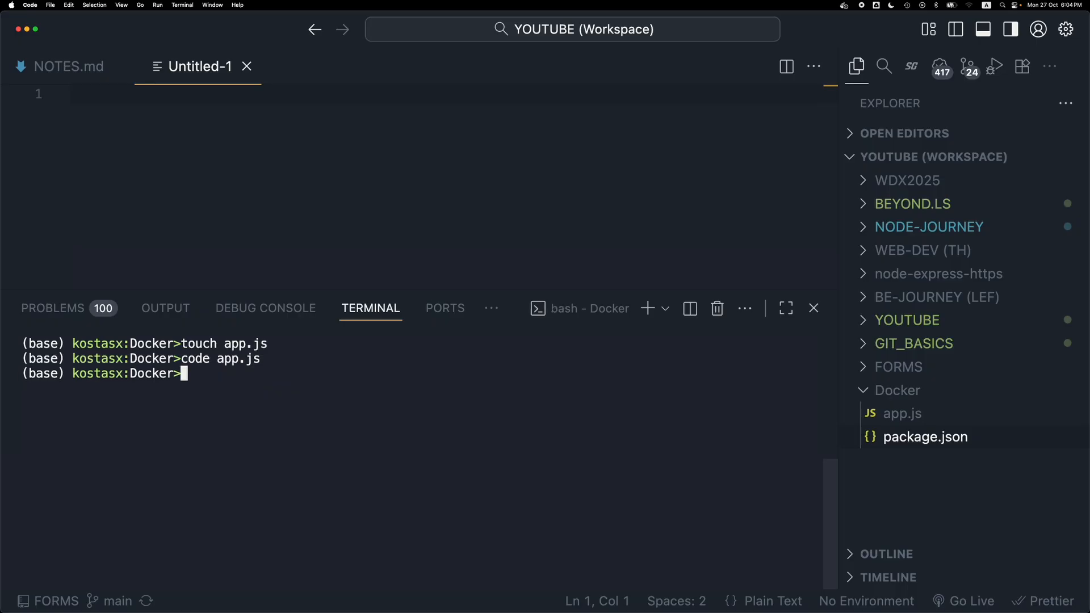
{"action": "type", "text": "import http f"}
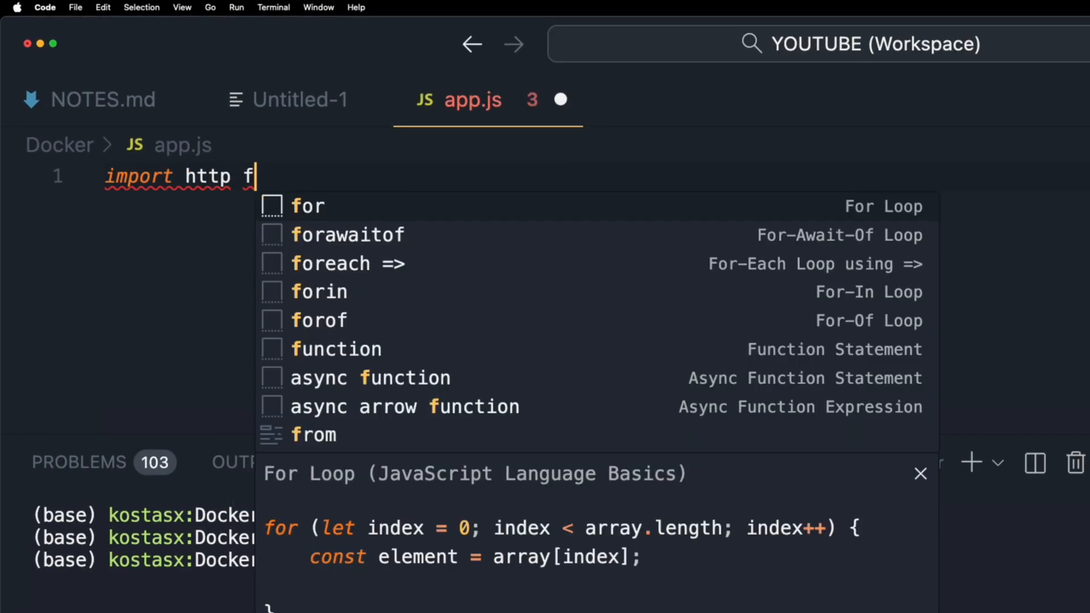
Import http from "node:http" and create a server whose handler ends the response with "Hello World!"
{"action": "type", "text": "rom \"node:http\";"}
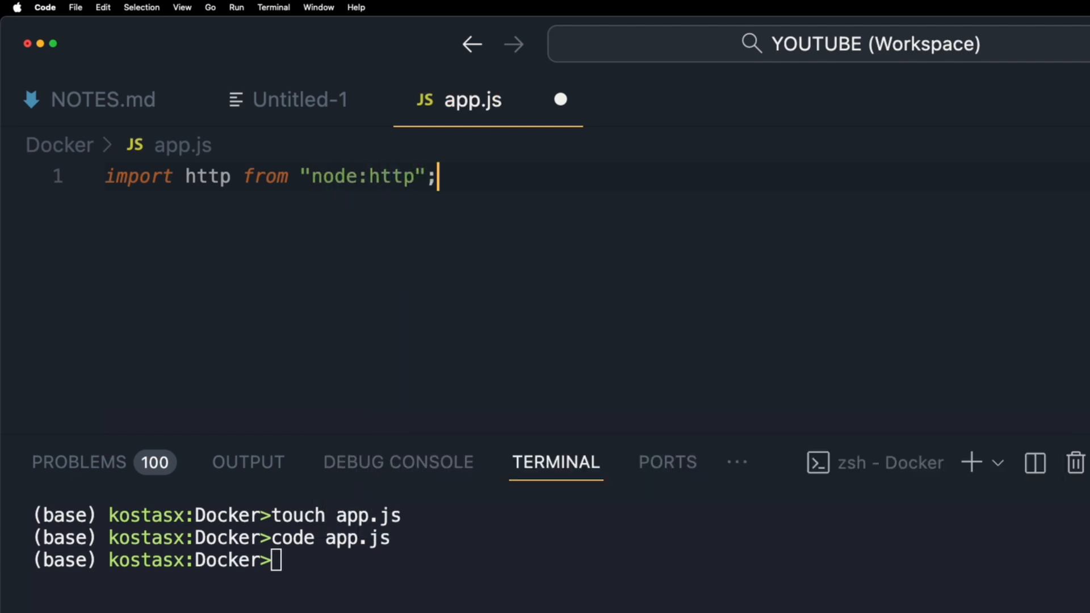
{"action": "key", "text": "Enter"}
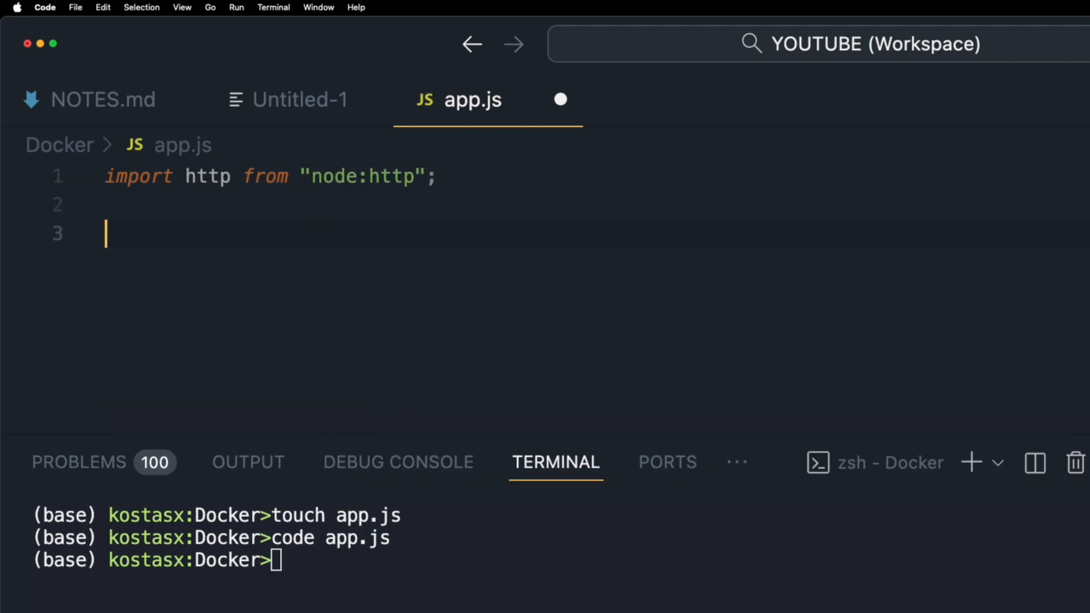
{"action": "type", "text": "http.createServer("}
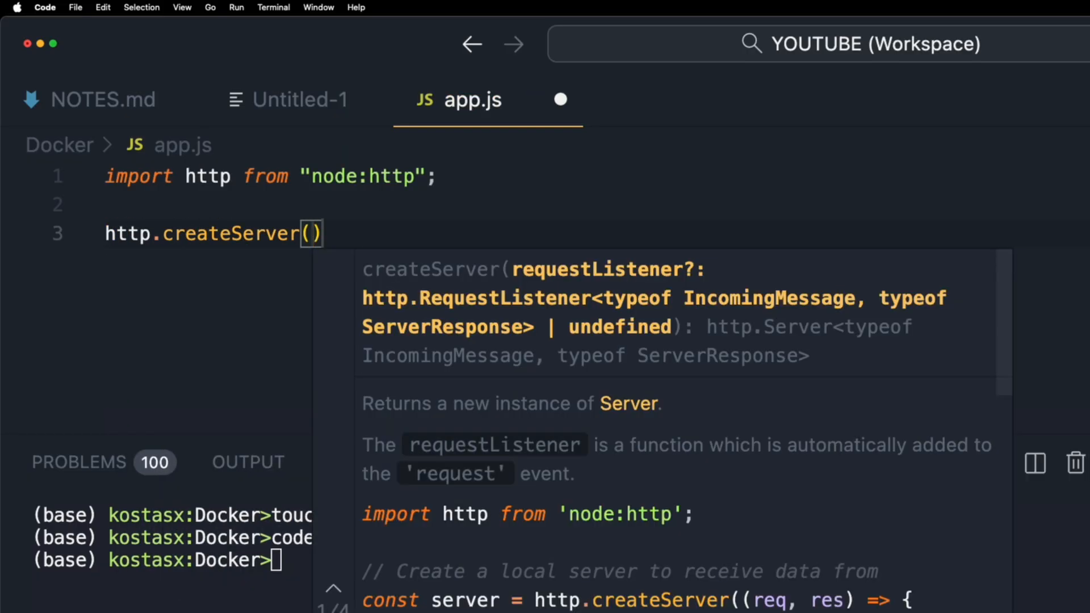
{"action": "type", "text": "function(request,"}
{"action": "type", "text": "return"}
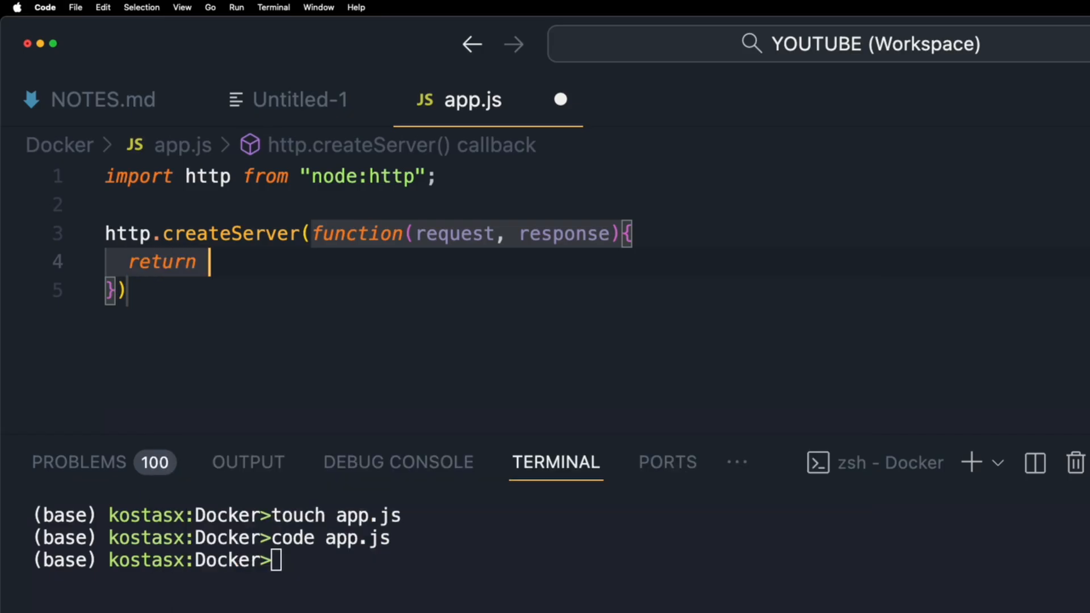
{"action": "type", "text": "response.end(\"Hello W"}
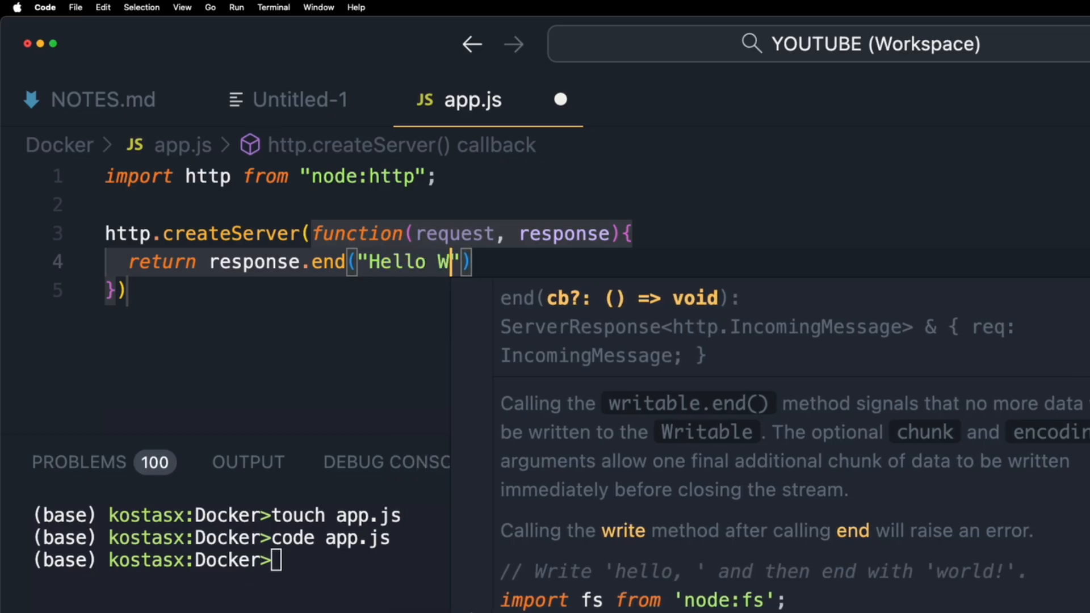
{"action": "type", "text": "orld!\");"}
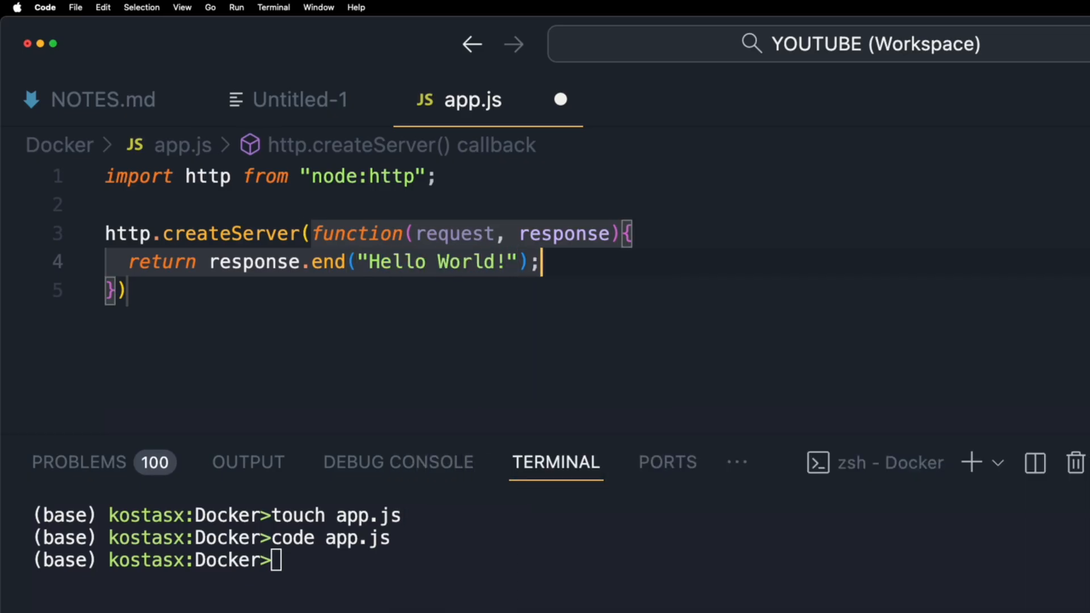
Listen on port 8080 logging "Server is running", run node app.js and verify in the browser
{"action": "type", "text": ".listen( 8080"}
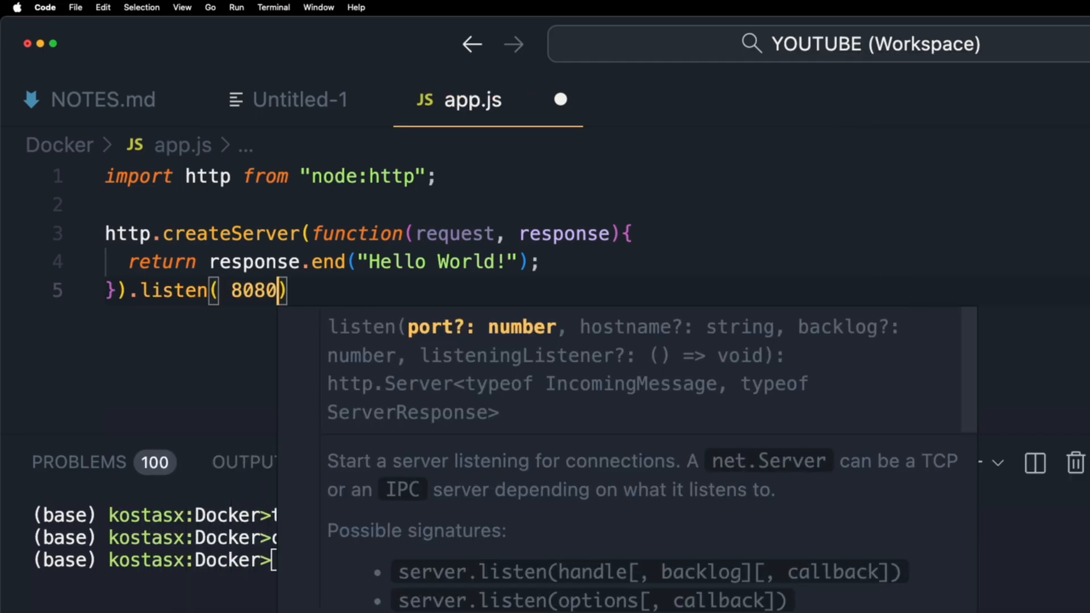
{"action": "type", "text": ", function server"}
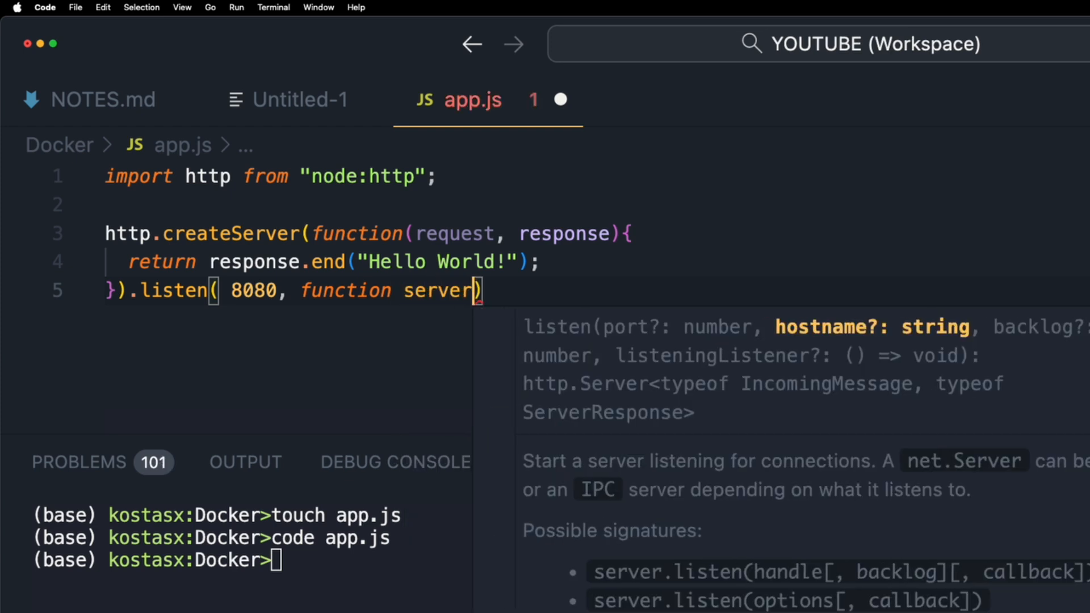
{"action": "type", "text": "Listening()"}
{"action": "type", "text": "console."}
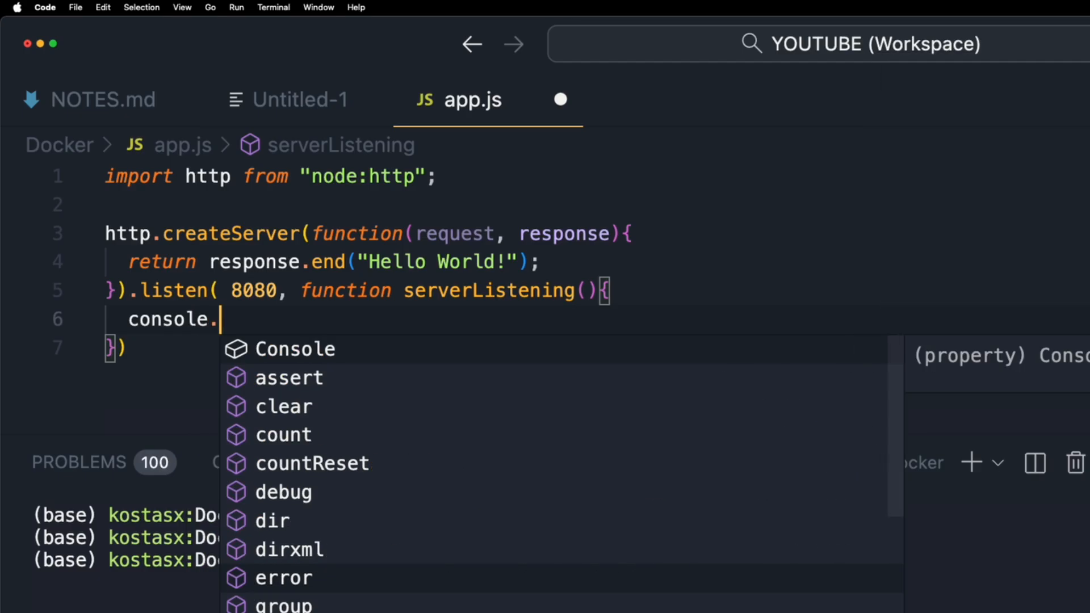
{"action": "type", "text": "log(\"Server is running \""}
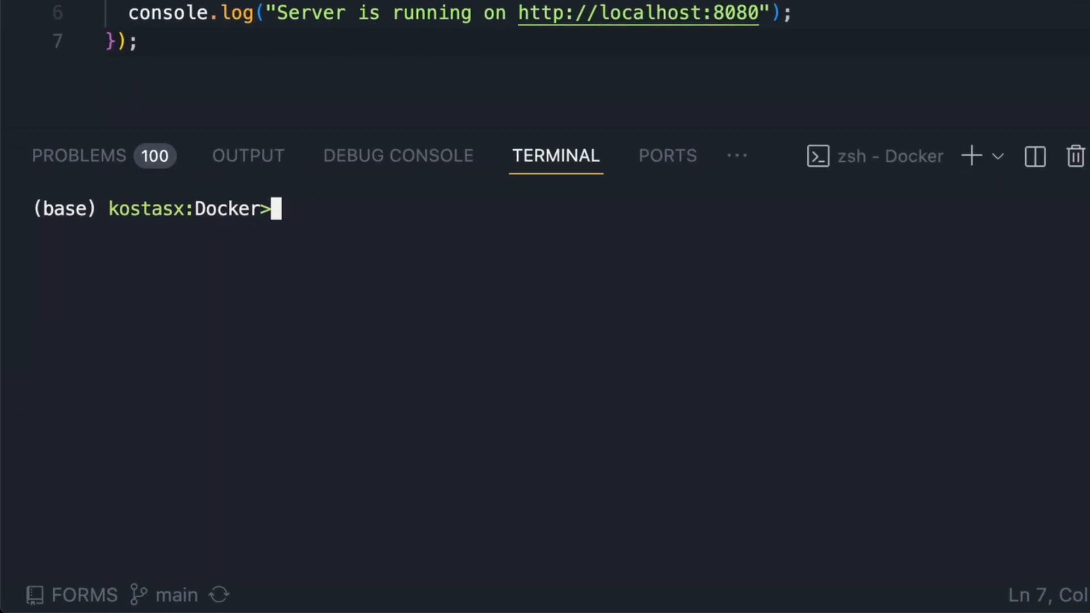
{"action": "type", "text": "node ap"}
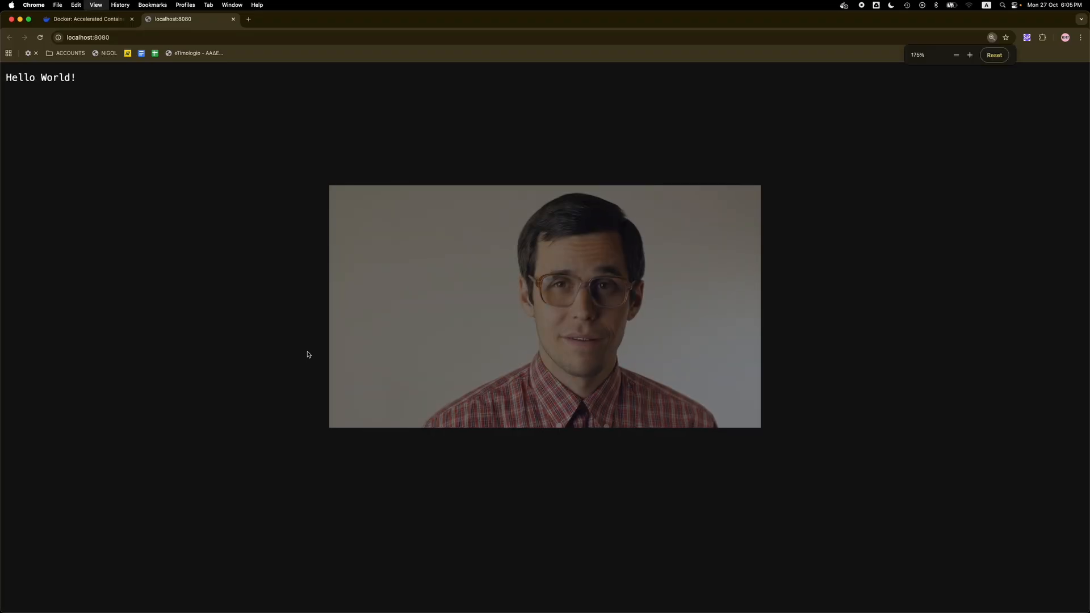
{"action": "left_click", "coordinate": [970, 55]}
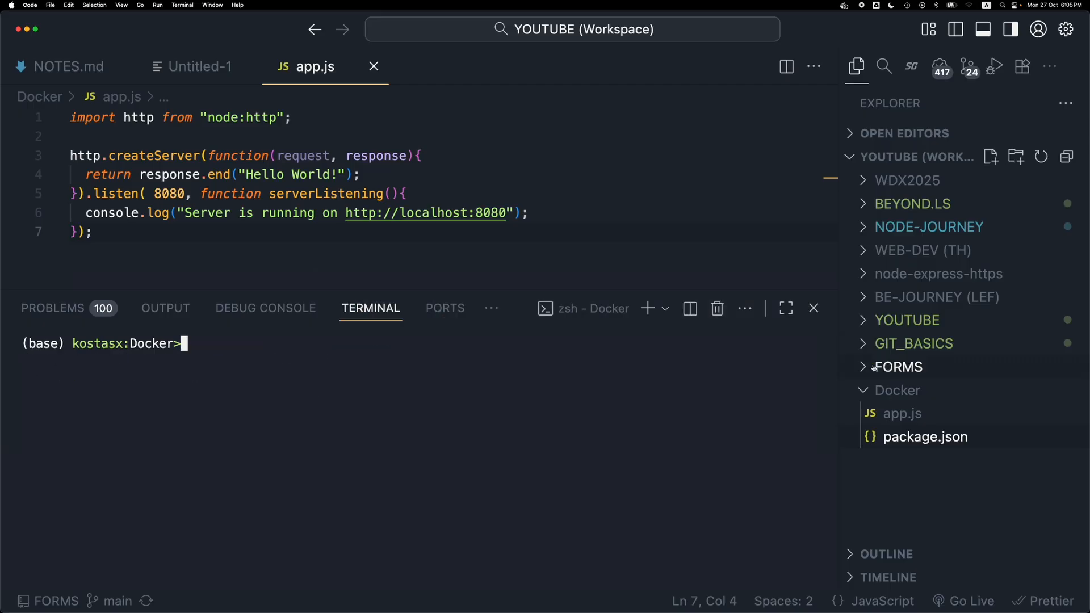
Set package.json's start script to "node app.js" and save it
{"action": "left_click", "coordinate": [916, 436]}
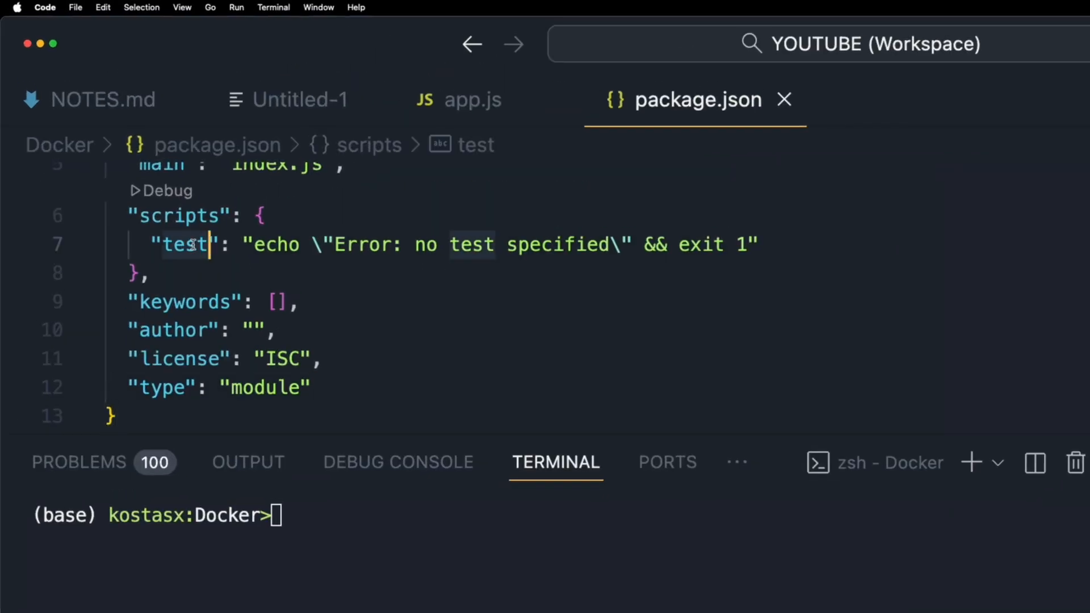
{"action": "type", "text": "star"}
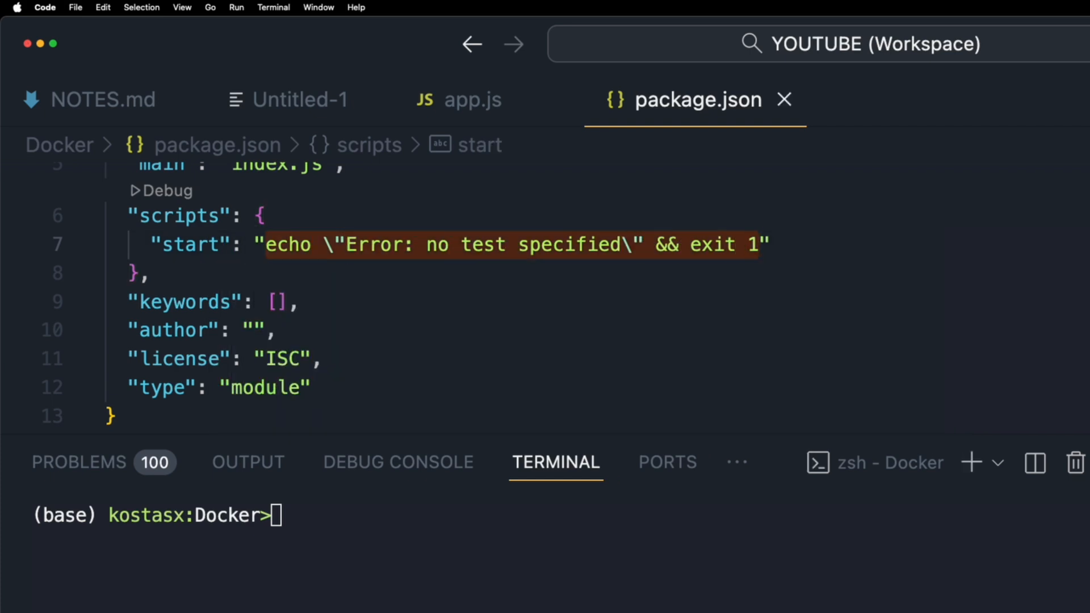
{"action": "type", "text": "node app.\""}
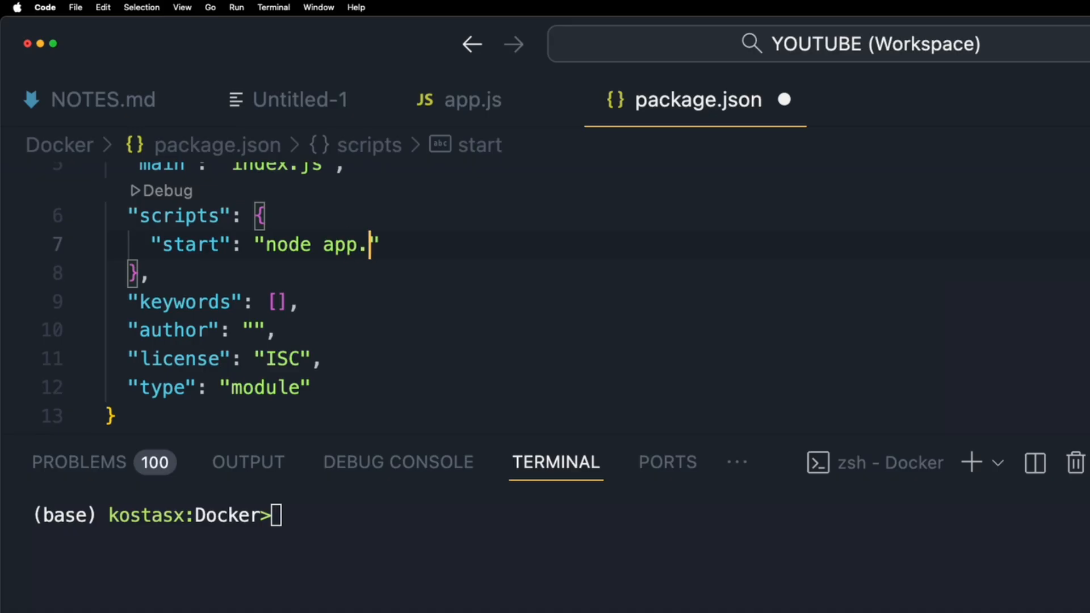
{"action": "type", "text": "js"}
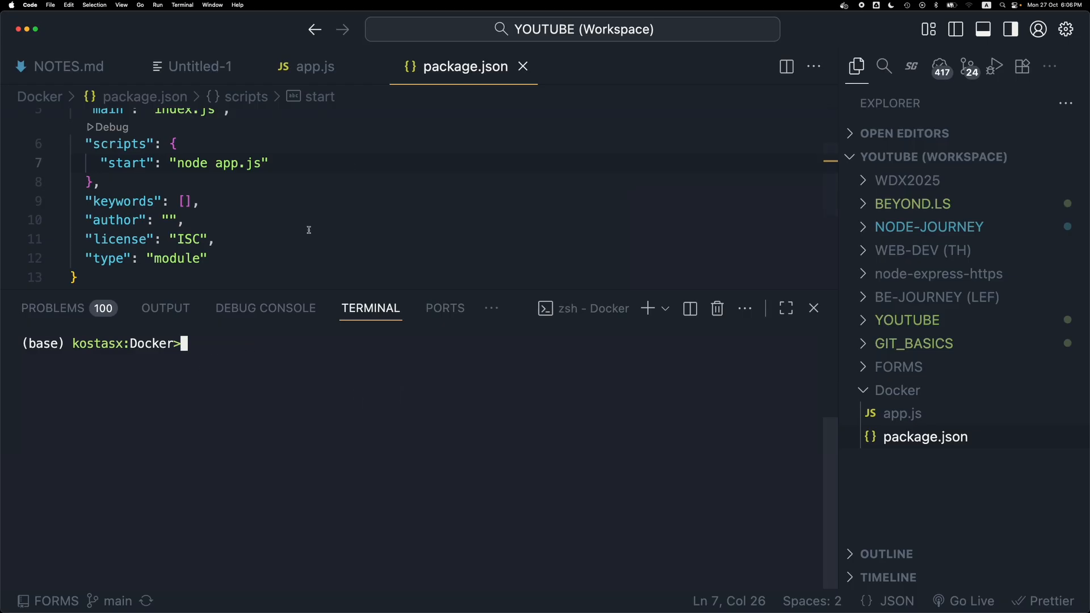
{"action": "left_click", "coordinate": [306, 66]}
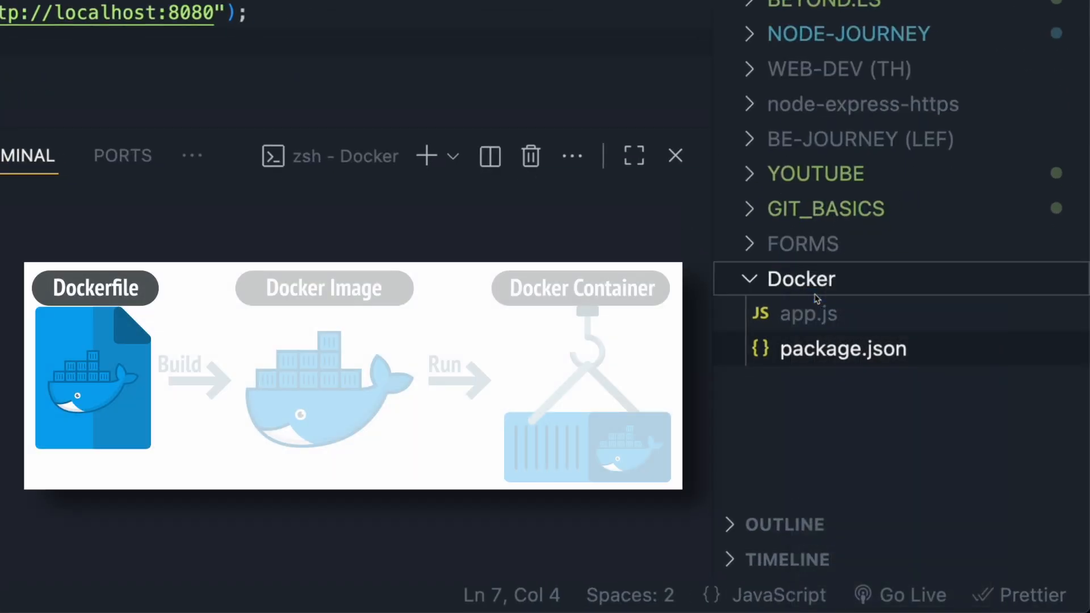
Name the file Dockerfile with FROM node:alpine, RUN mkdir for /src/app and WORKDIR /src/app
{"action": "type", "text": "Dockerfi"}
{"action": "type", "text": "FR"}
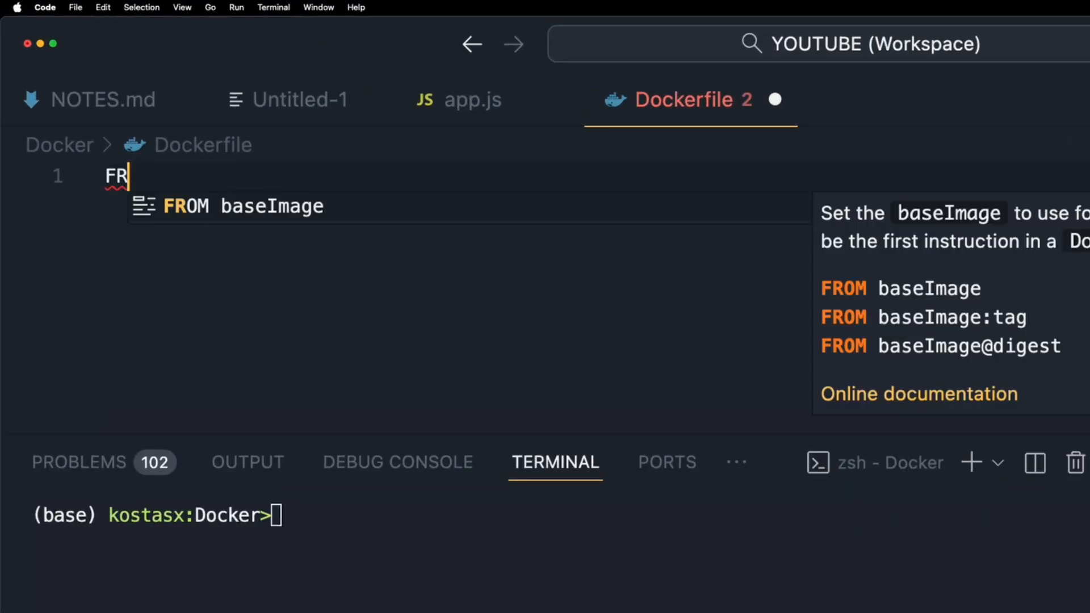
{"action": "type", "text": "OM node"}
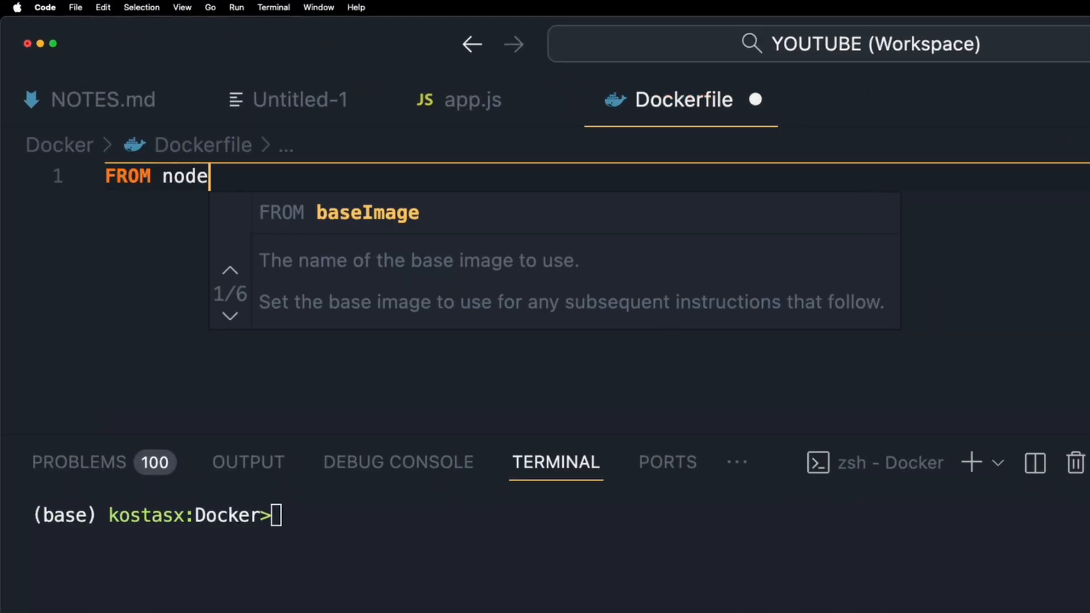
{"action": "type", "text": ":"}
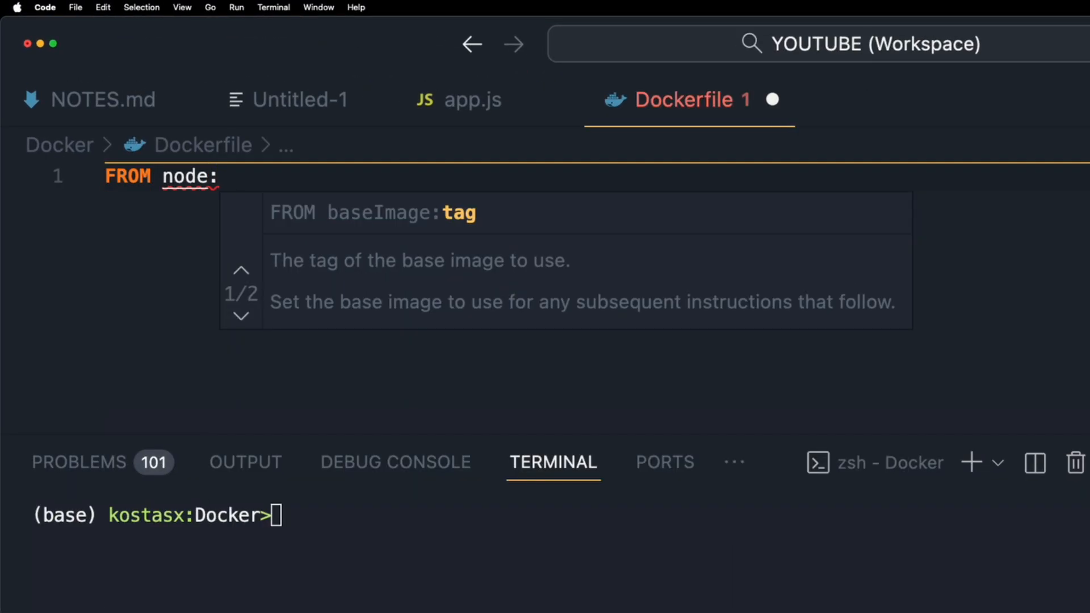
{"action": "type", "text": "alpin"}
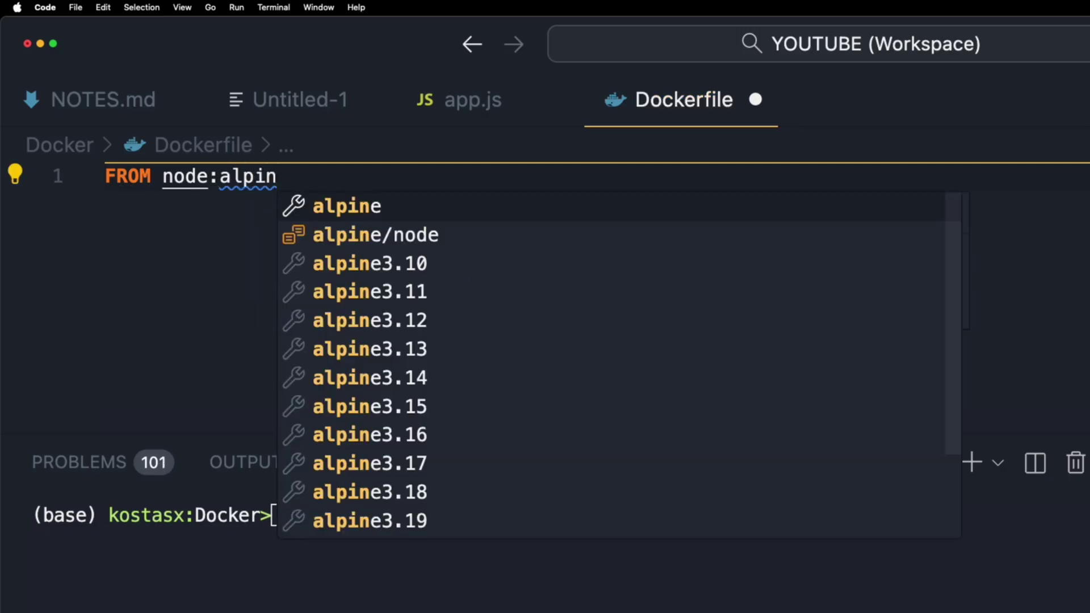
{"action": "key", "text": "Enter"}
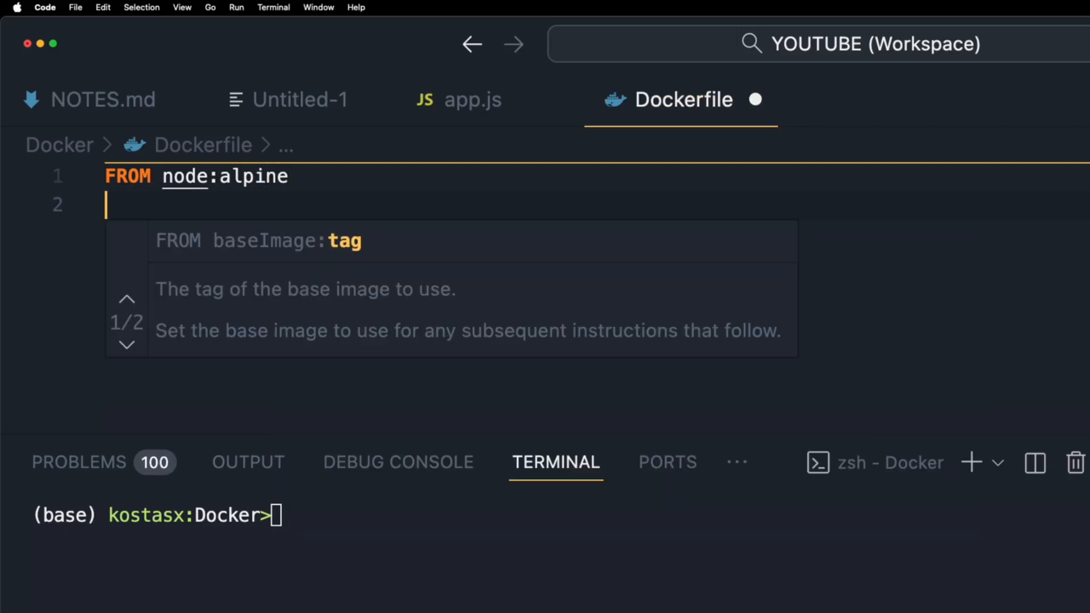
{"action": "type", "text": "RUN"}
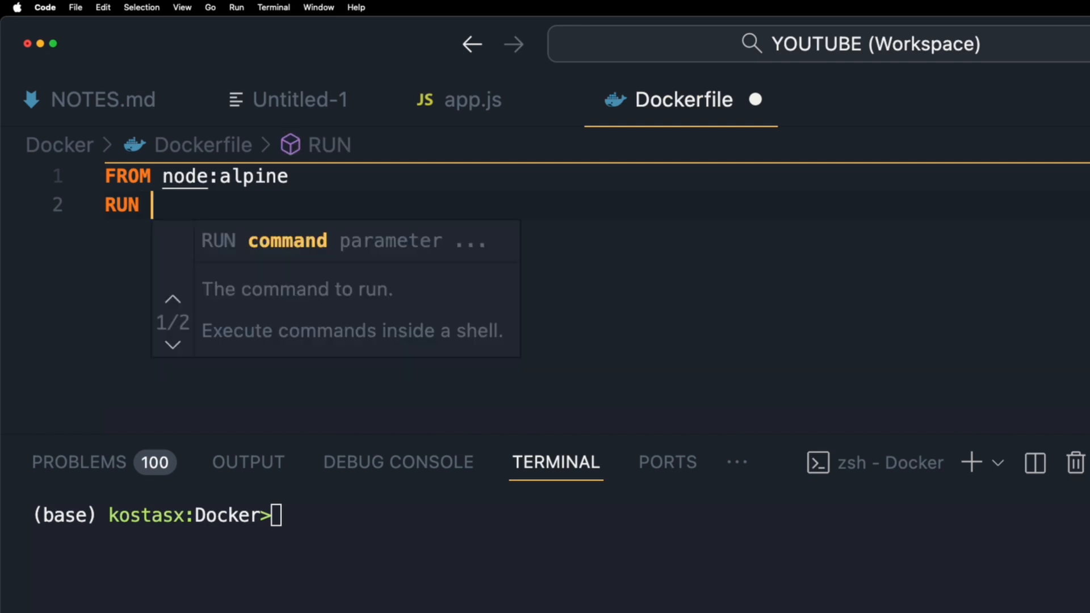
{"action": "type", "text": "mkdir -p"}
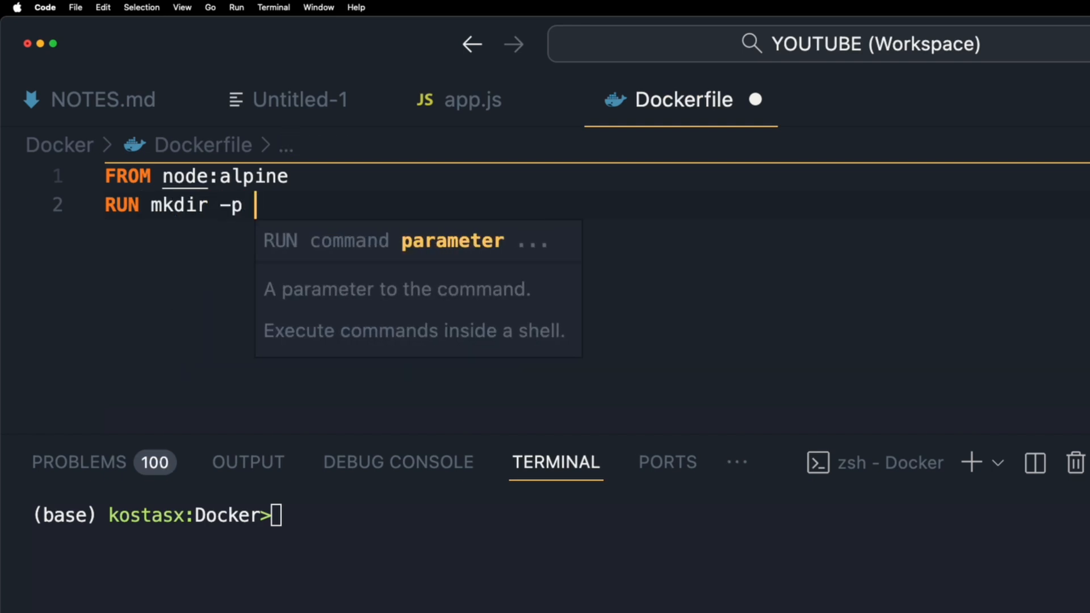
{"action": "type", "text": "/src/a"}
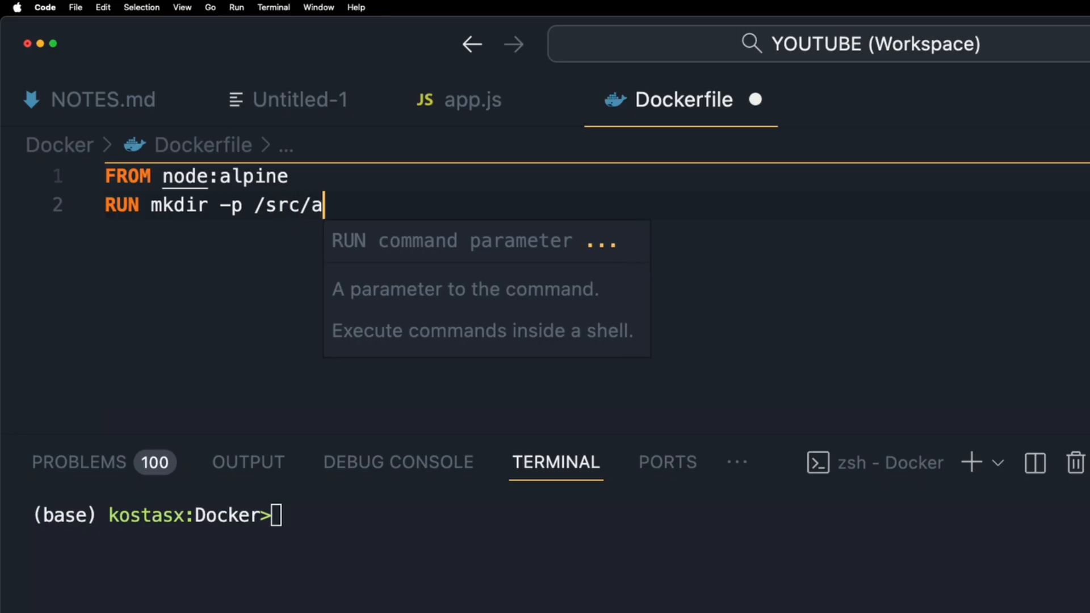
{"action": "type", "text": "pp"}
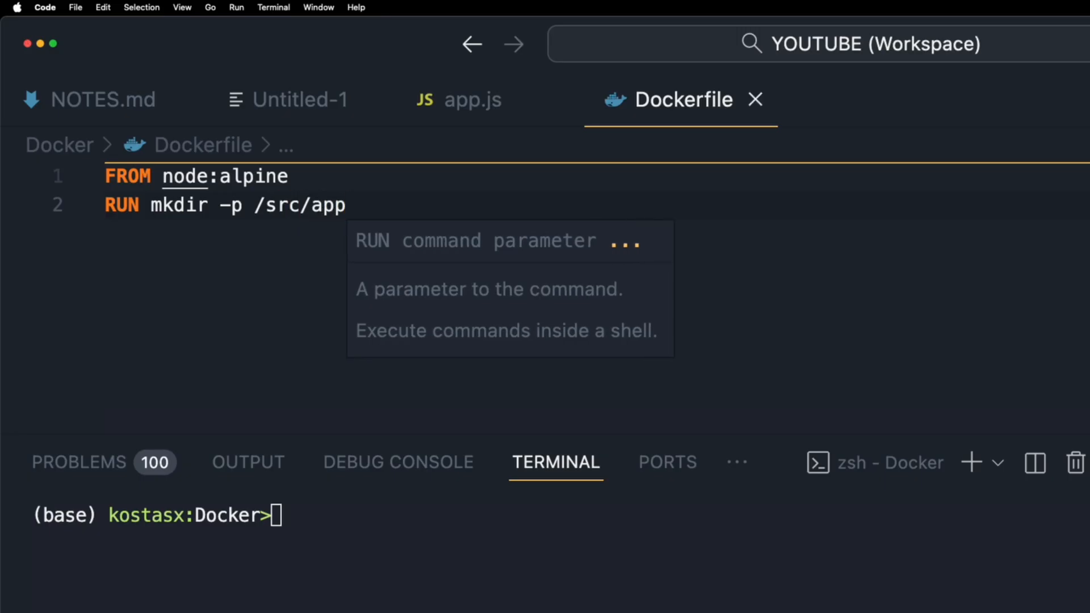
{"action": "type", "text": "WORKDIR"}
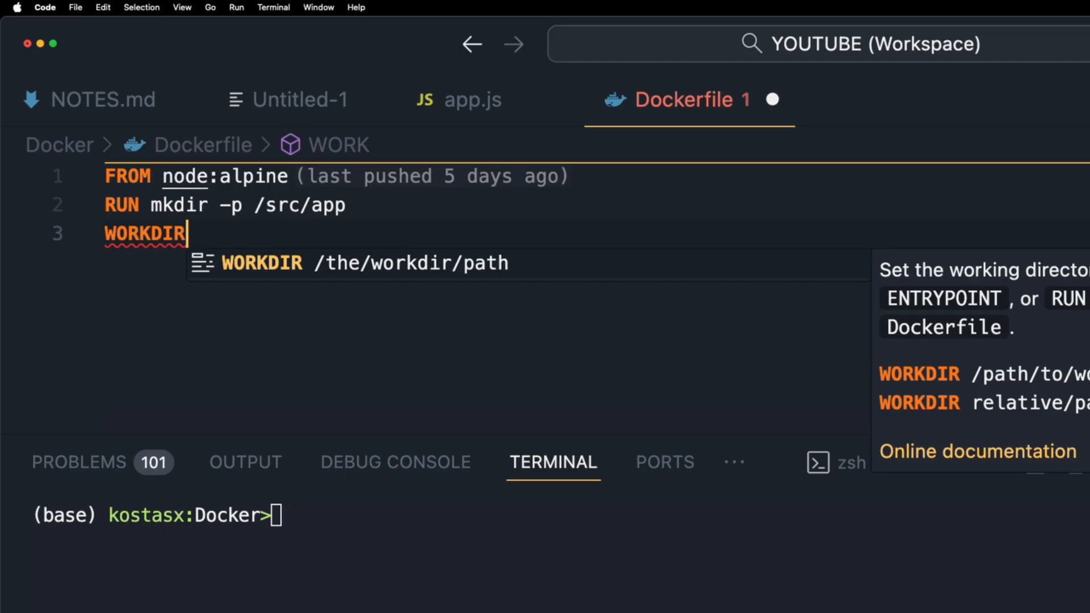
{"action": "type", "text": "/sr"}
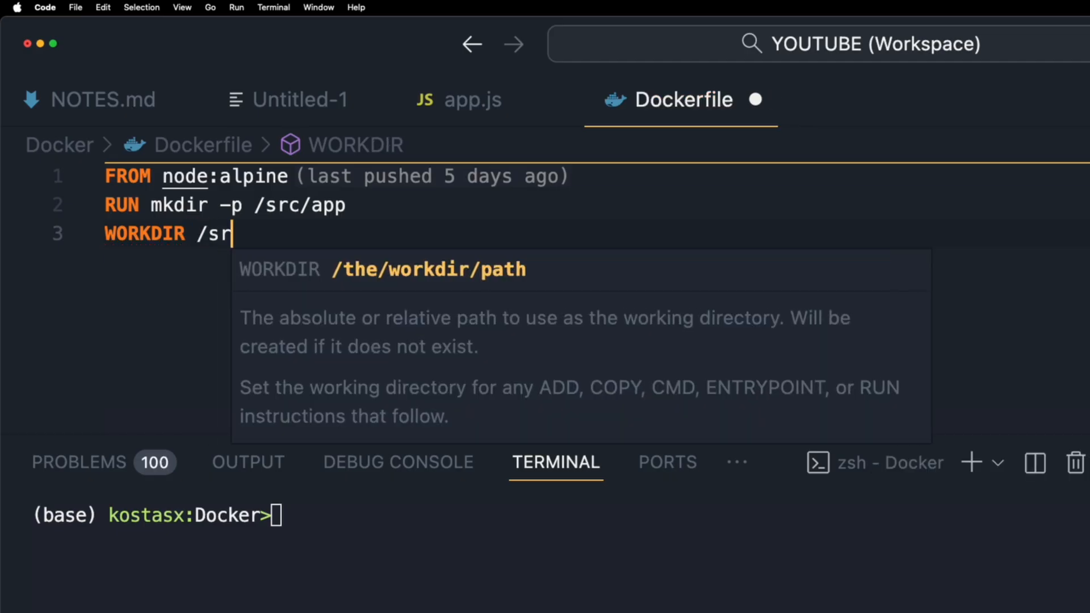
{"action": "type", "text": "c/app"}
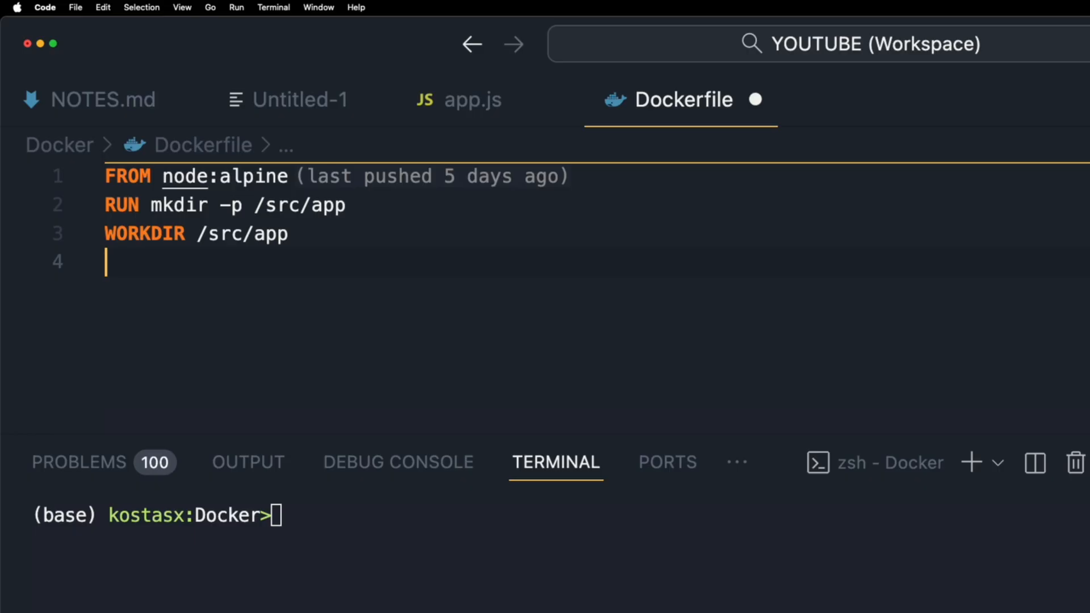
Add COPY package.json, RUN npm install, COPY ., EXPOSE 8080 and CMD ["npm", "start"], then save
{"action": "type", "text": "COPY"}
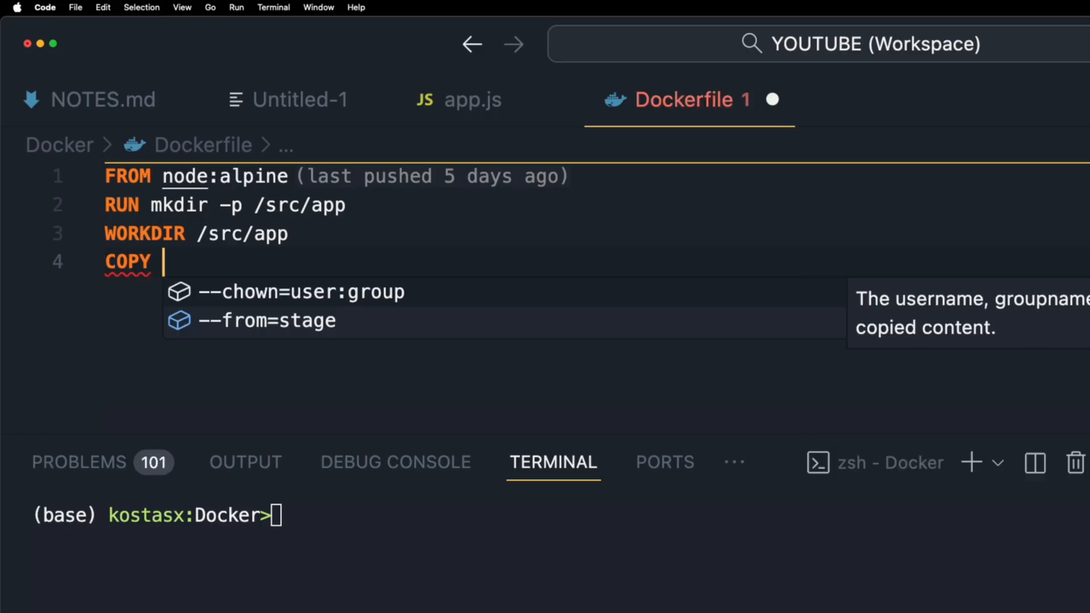
{"action": "type", "text": "package.json ."}
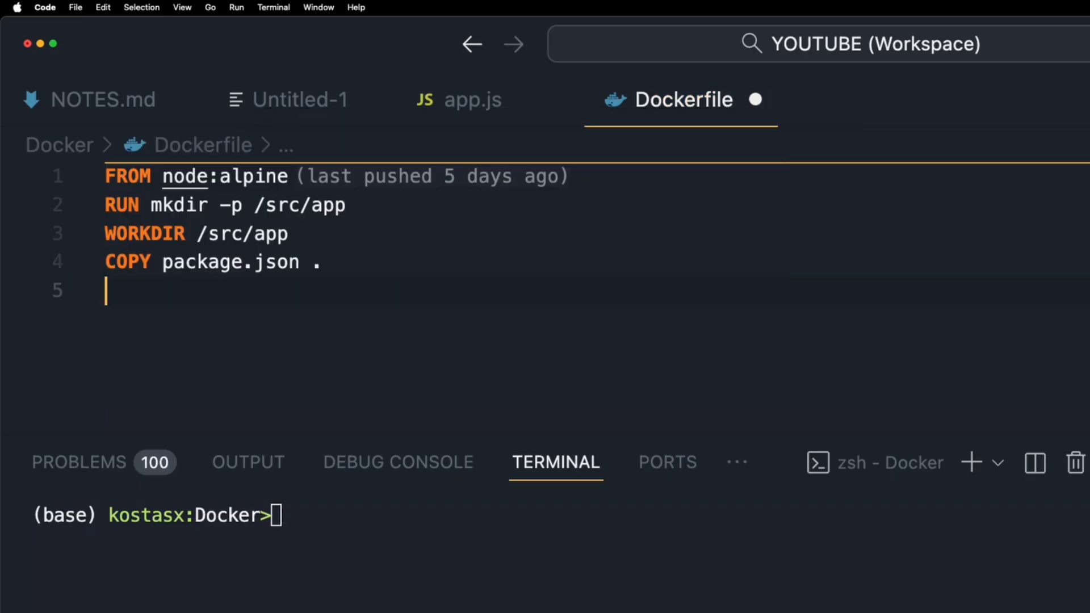
{"action": "mouse_move", "coordinate": [755, 100]}
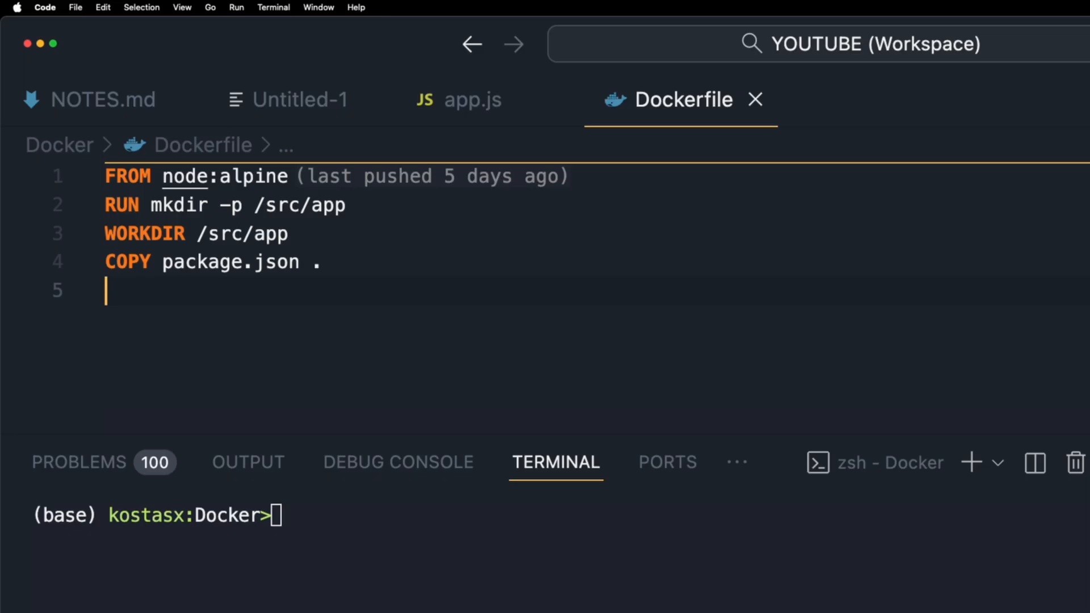
{"action": "type", "text": "RUN"}
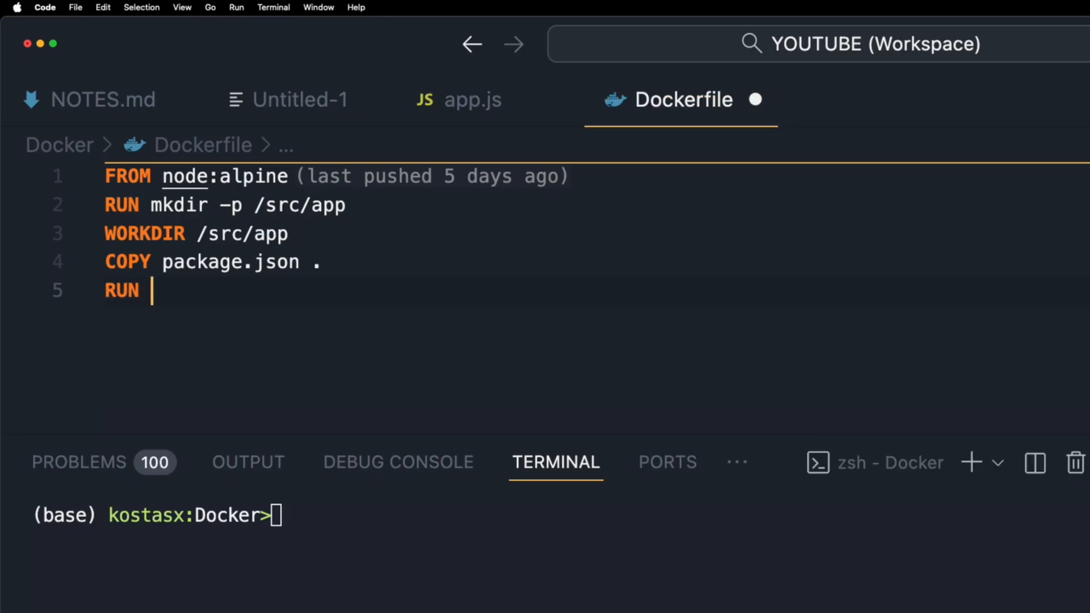
{"action": "key", "text": "Enter"}
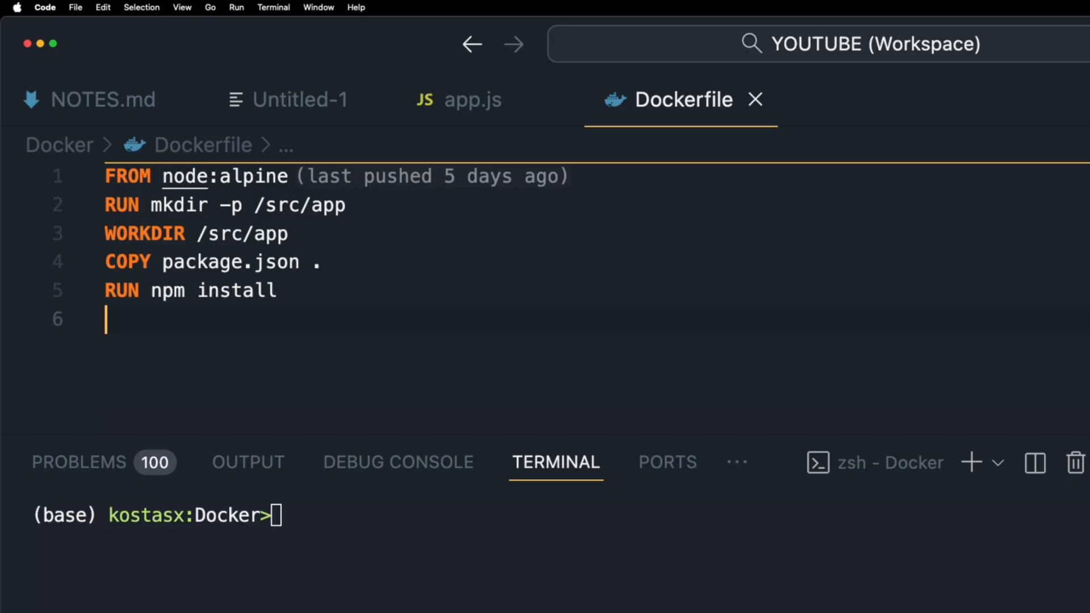
{"action": "type", "text": "COPY . ."}
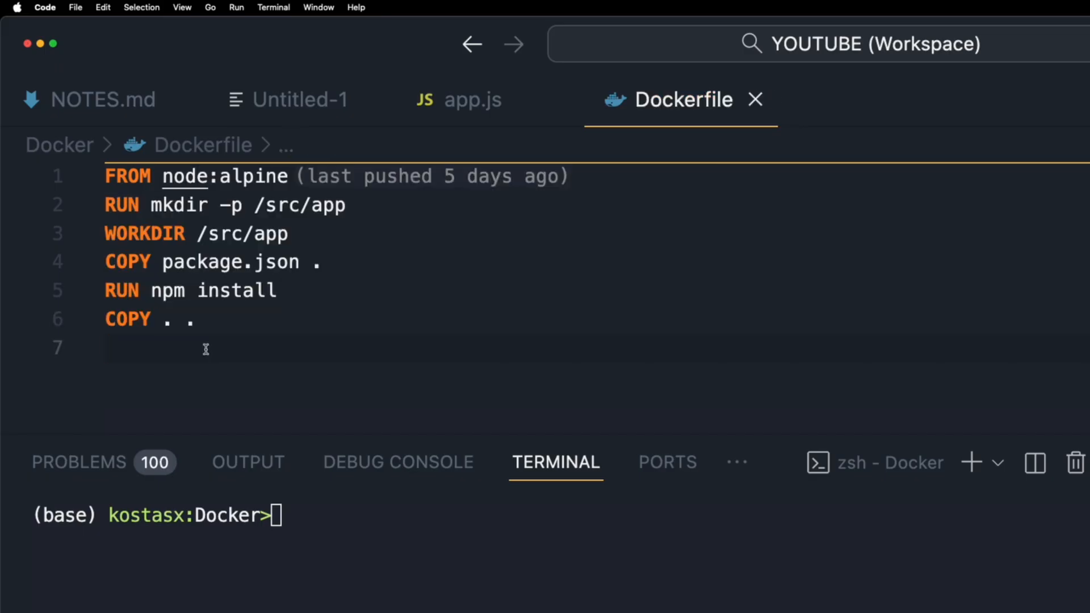
{"action": "type", "text": "EXPOSE 8080"}
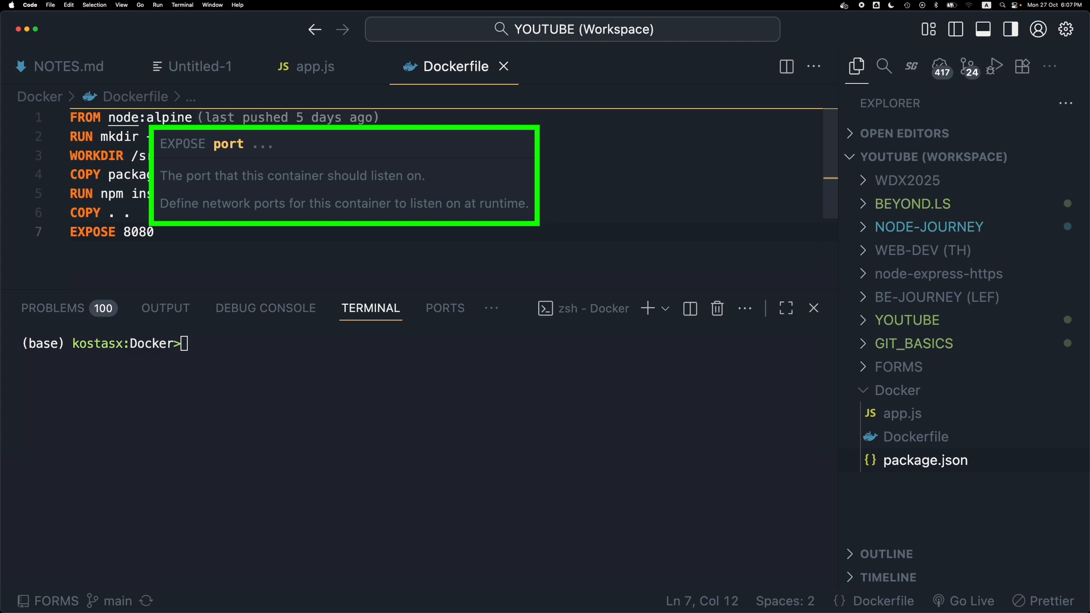
{"action": "key", "text": "Enter"}
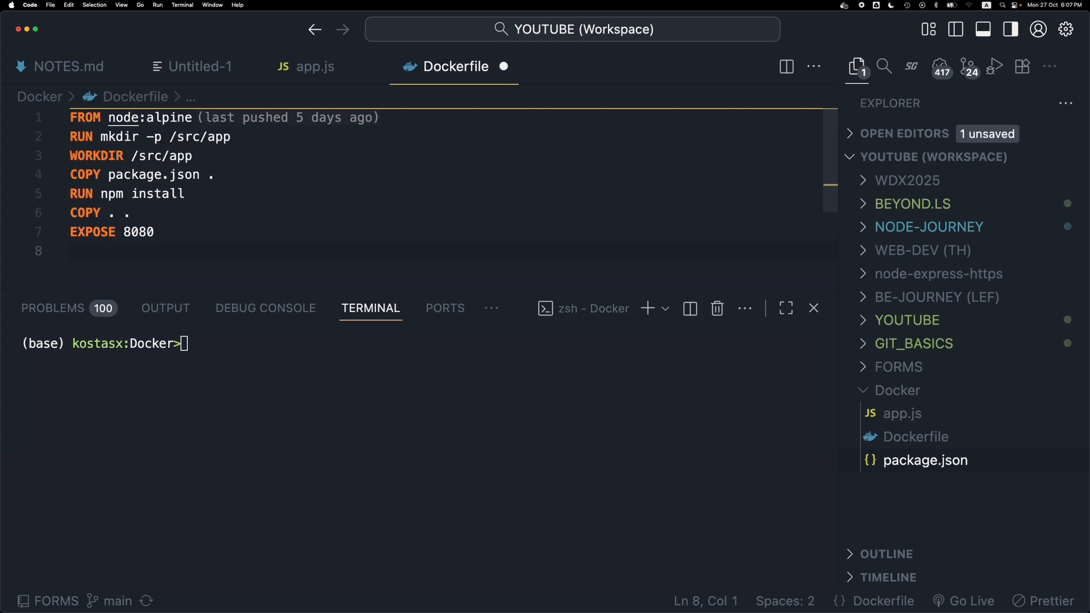
{"action": "type", "text": "CMD [\"npm\"]"}
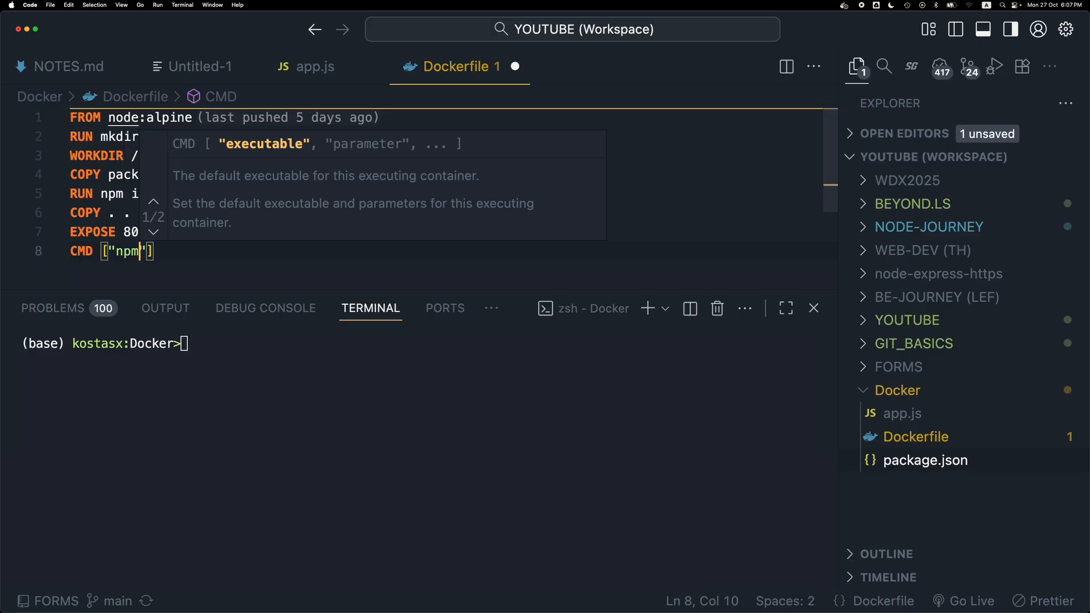
{"action": "type", "text": ", \"sta"}
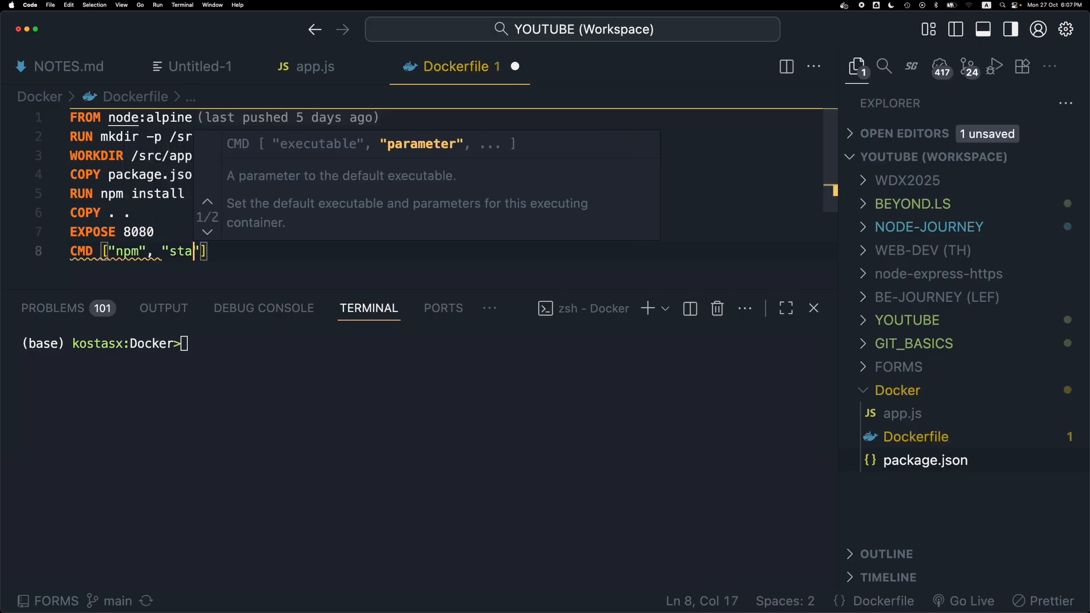
{"action": "type", "text": "rt"}
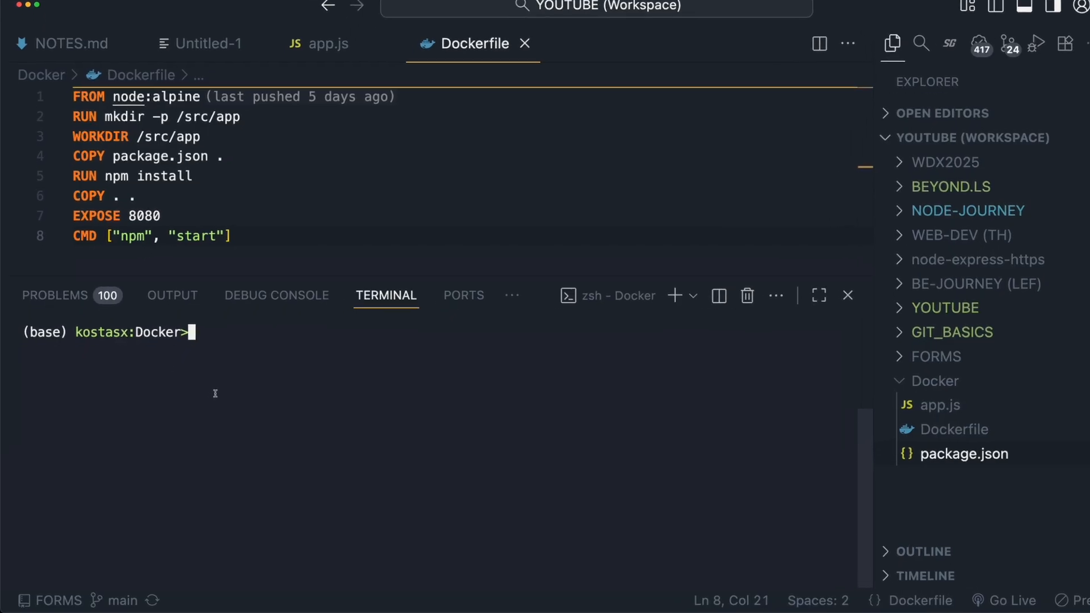
Run docker build -t nodejs . and list the result with docker images
{"action": "type", "text": "docker bui"}
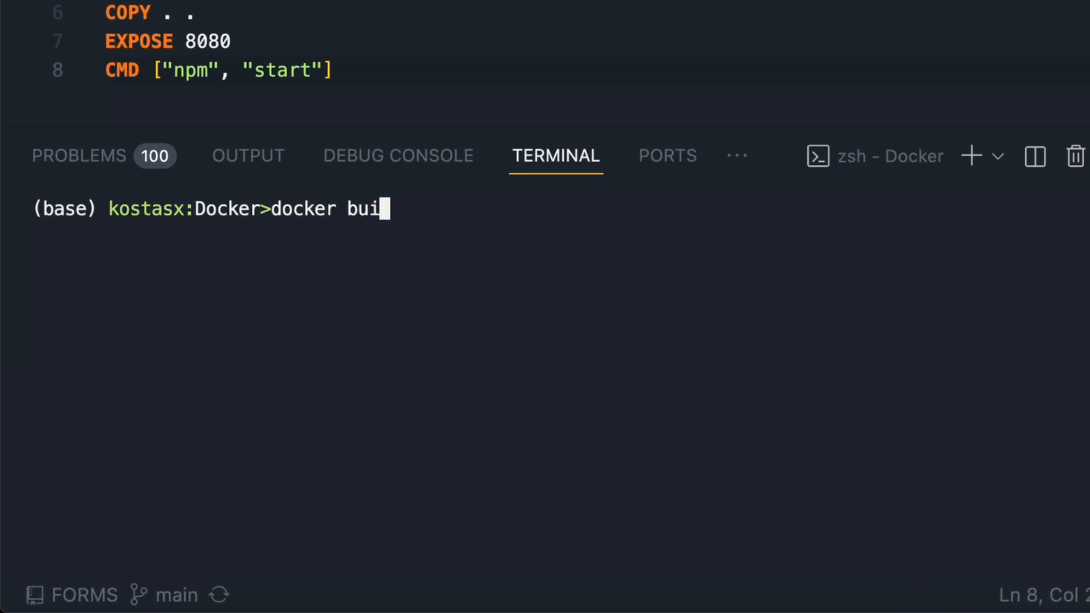
{"action": "type", "text": "ld -t n"}
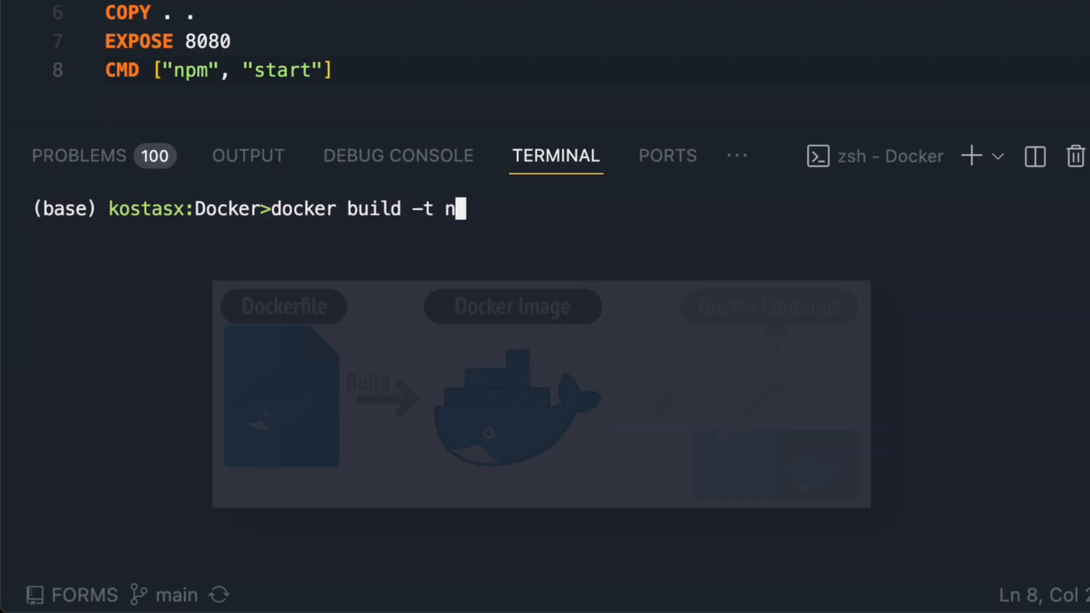
{"action": "type", "text": "ode"}
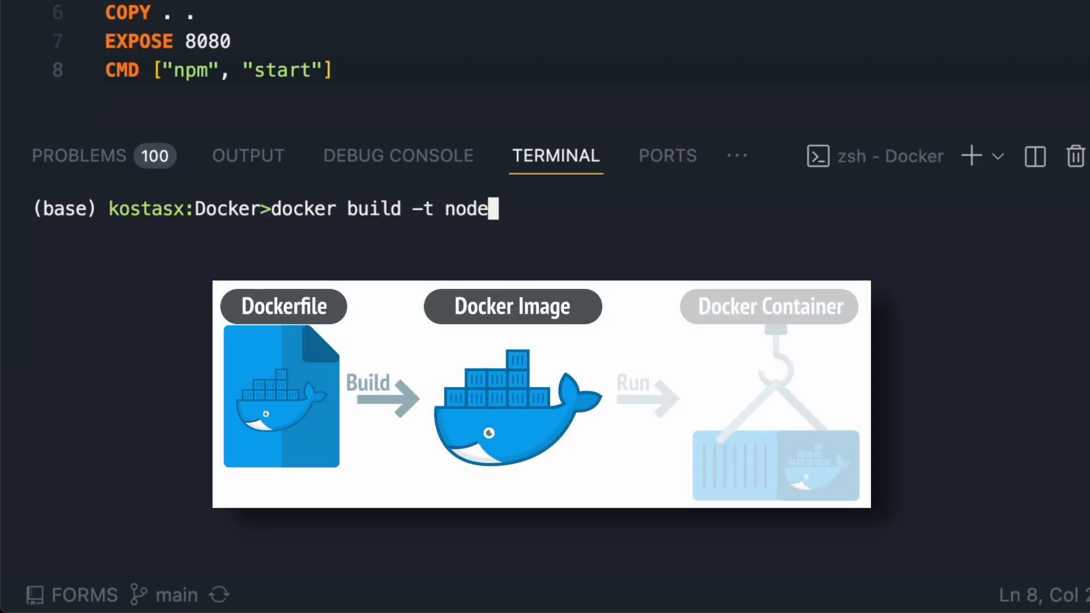
{"action": "type", "text": "s"}
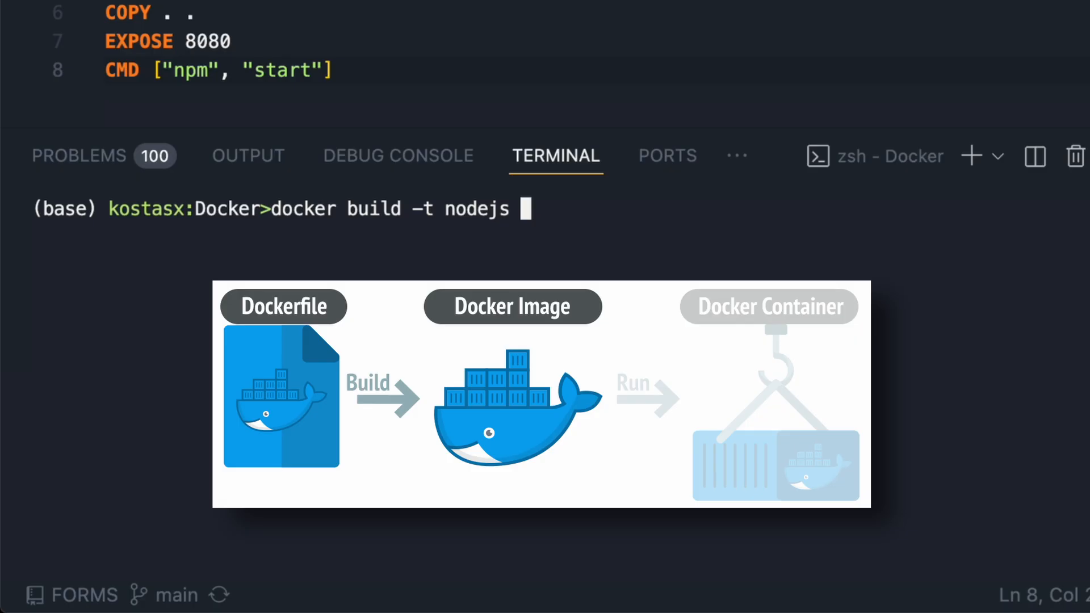
{"action": "type", "text": "."}
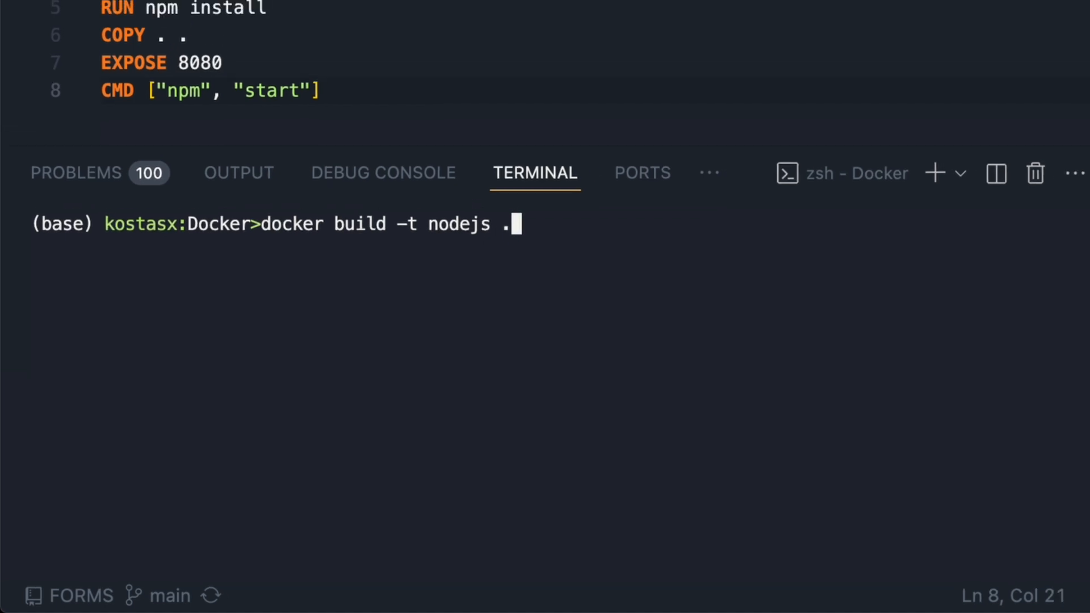
{"action": "key", "text": "Enter"}
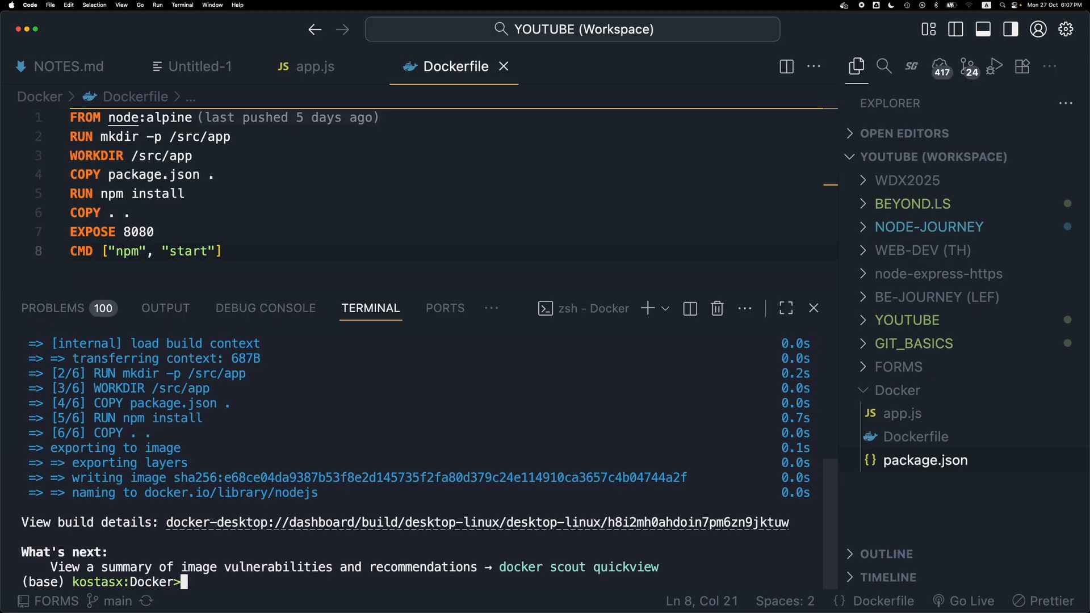
{"action": "type", "text": "docker images"}
{"action": "type", "text": "docker r"}
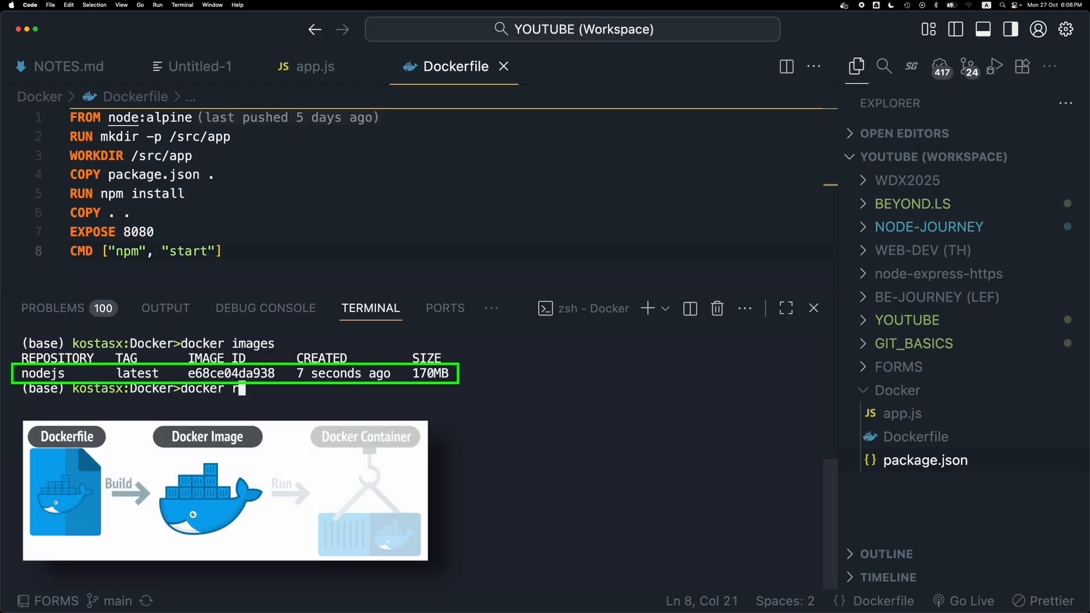
Run docker run -d -p 8080:8080 nodejs, check docker ps and view Hello World at localhost:8080
{"action": "type", "text": "un -d -p"}
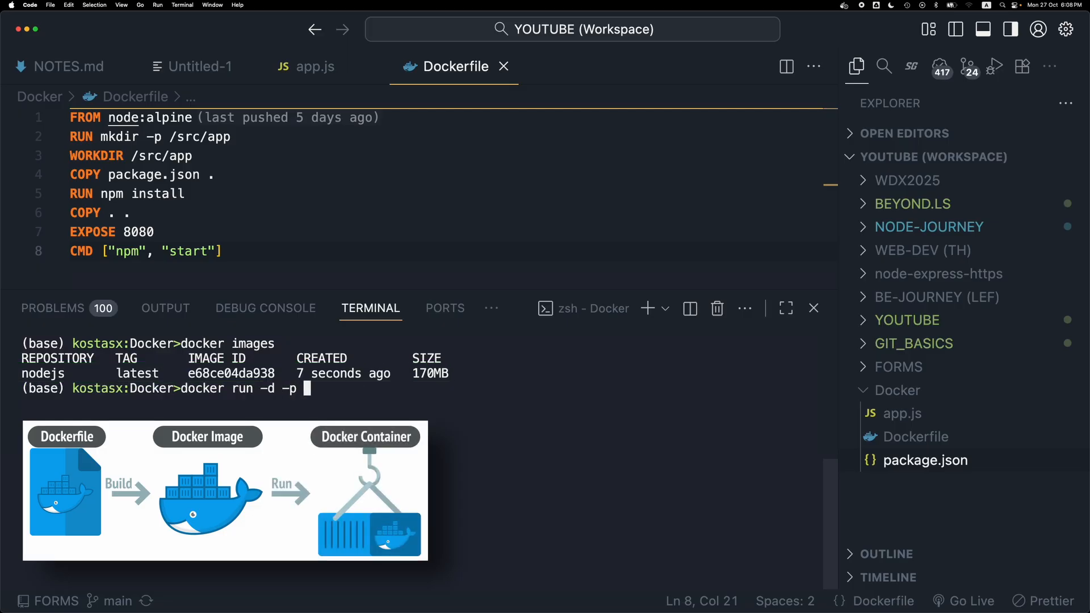
{"action": "type", "text": "8080"}
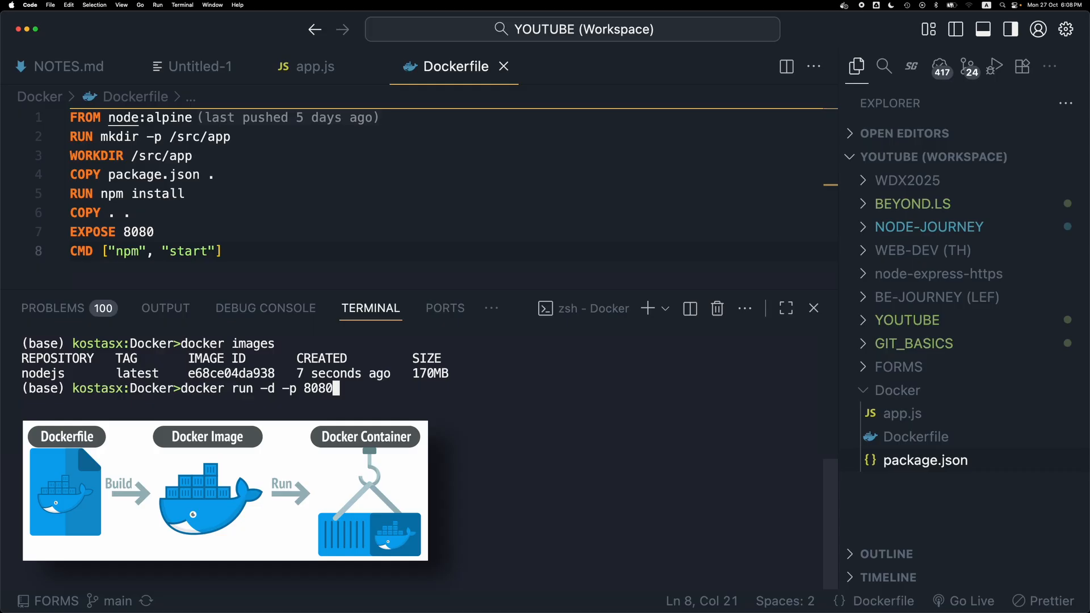
{"action": "type", "text": ":8080"}
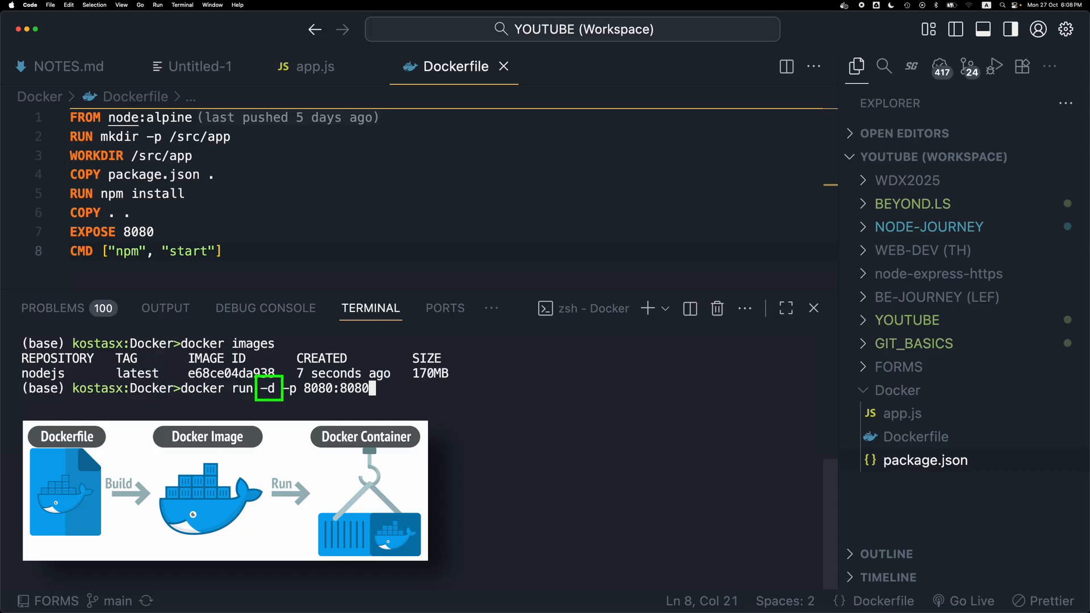
{"action": "type", "text": "node"}
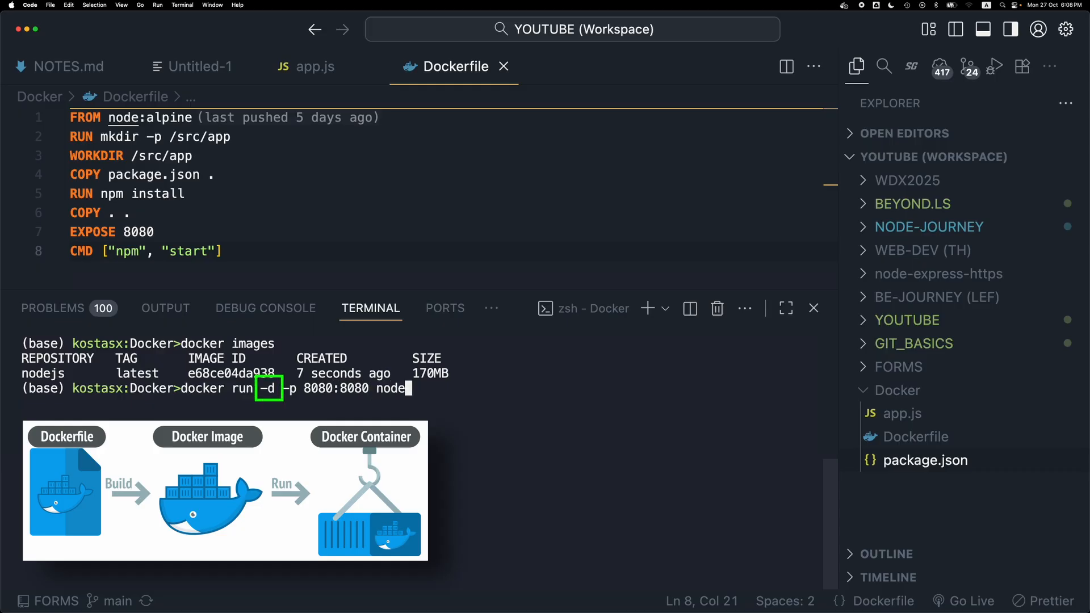
{"action": "type", "text": "js"}
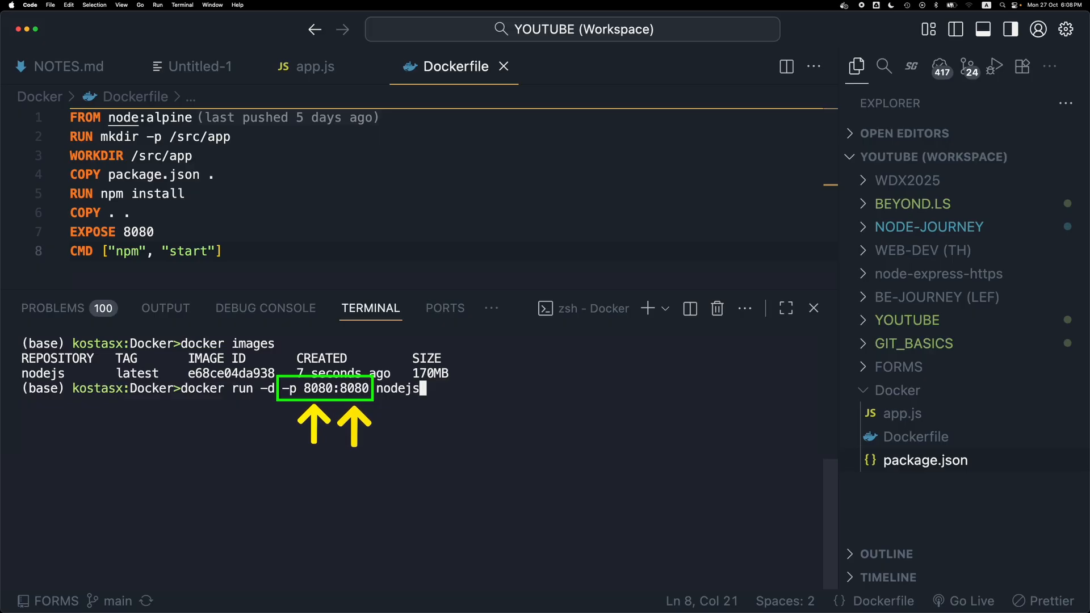
{"action": "key", "text": "Enter"}
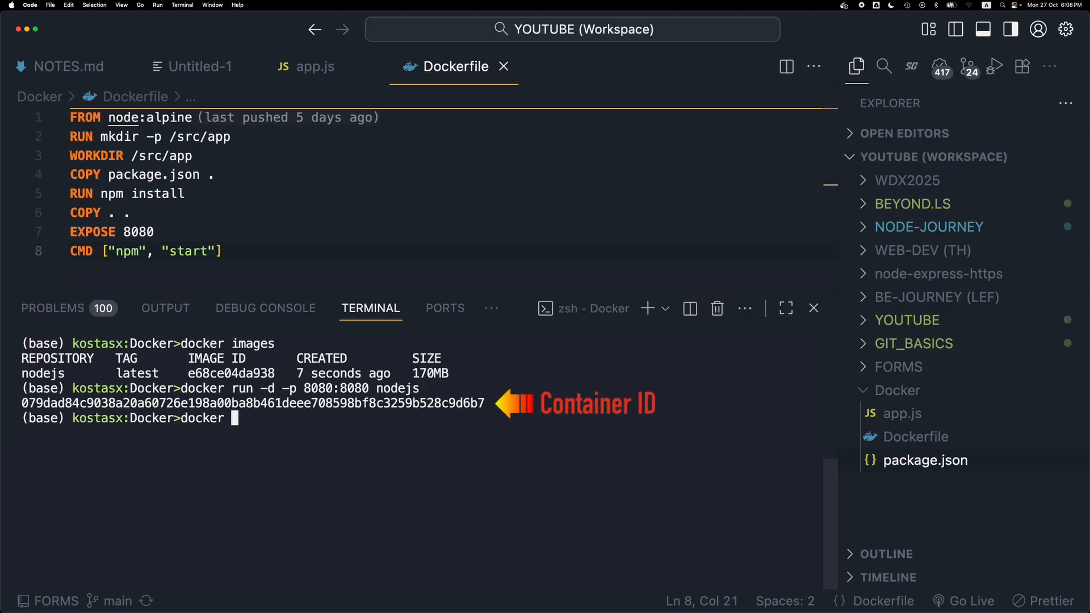
{"action": "type", "text": "docker ps"}
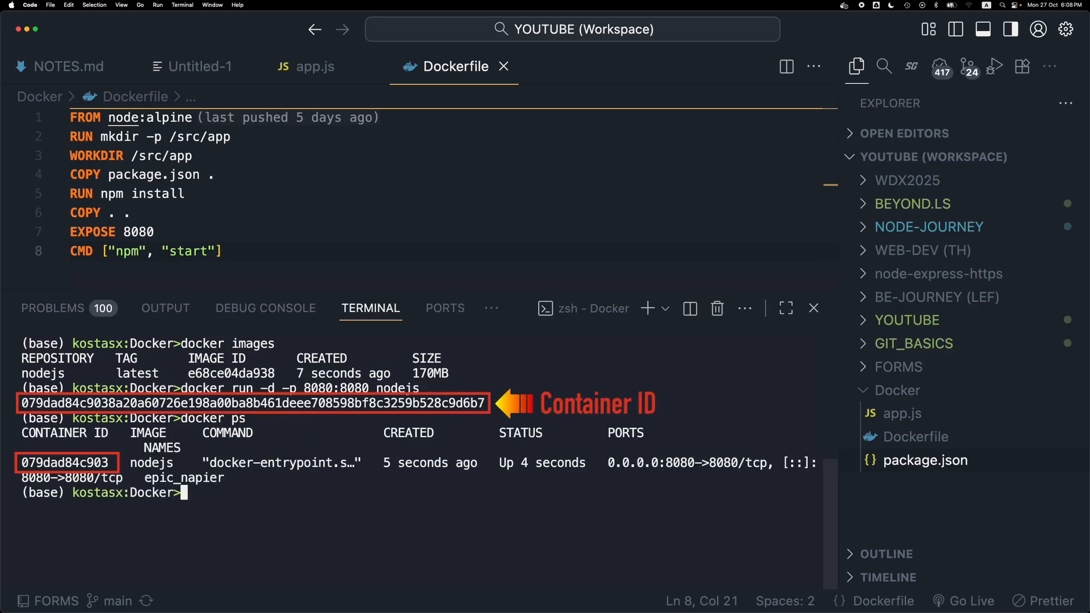
{"action": "mouse_move", "coordinate": [388, 309]}
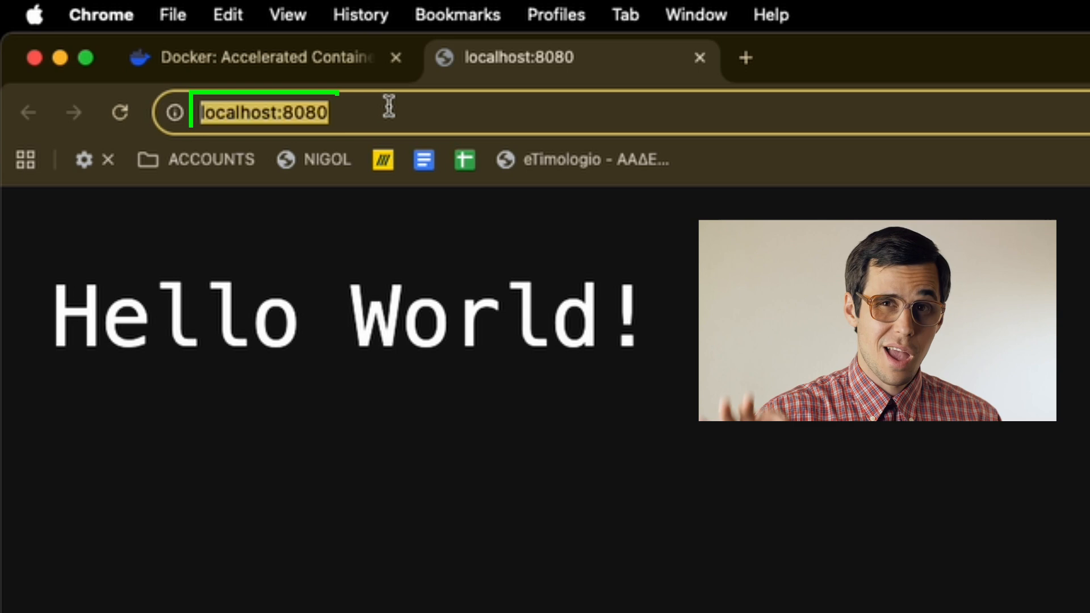
{"action": "left_click", "coordinate": [119, 112]}
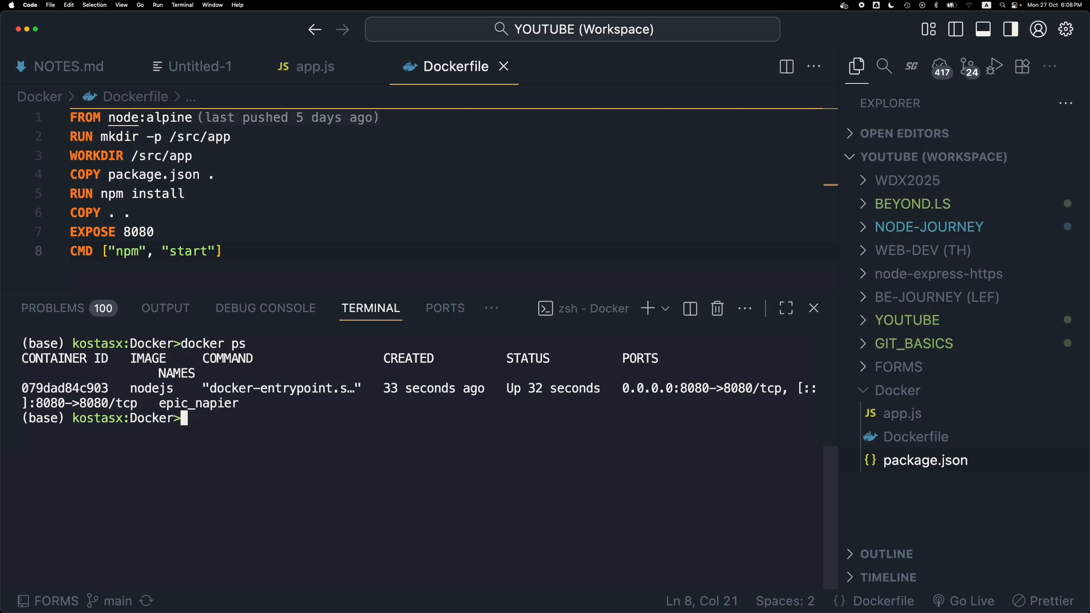
Stop the running container with docker stop 079dad84c903
{"action": "type", "text": "docker stop"}
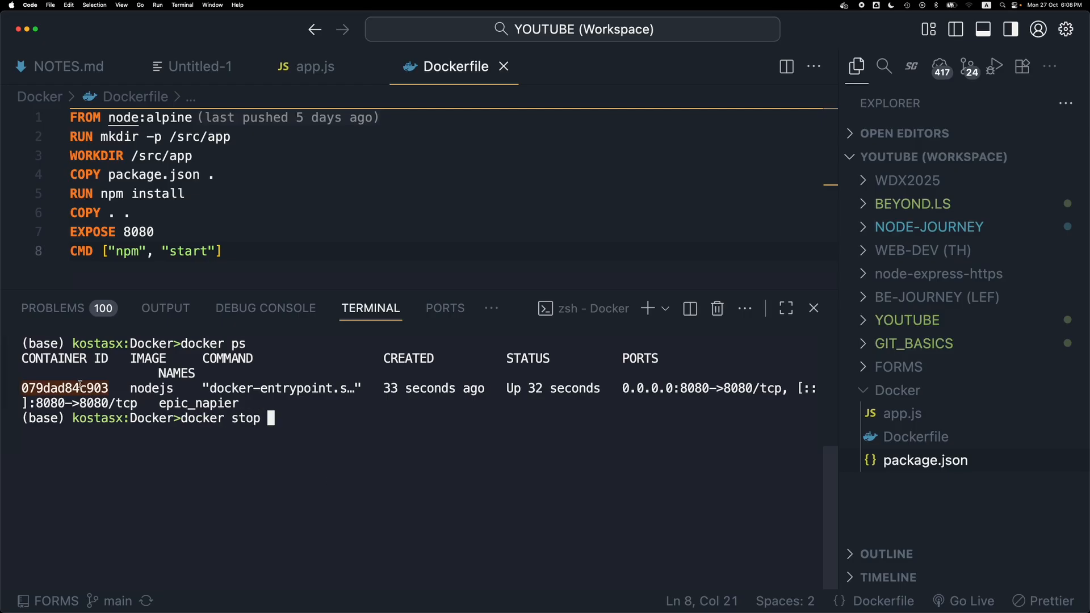
{"action": "type", "text": "079dad84c903"}
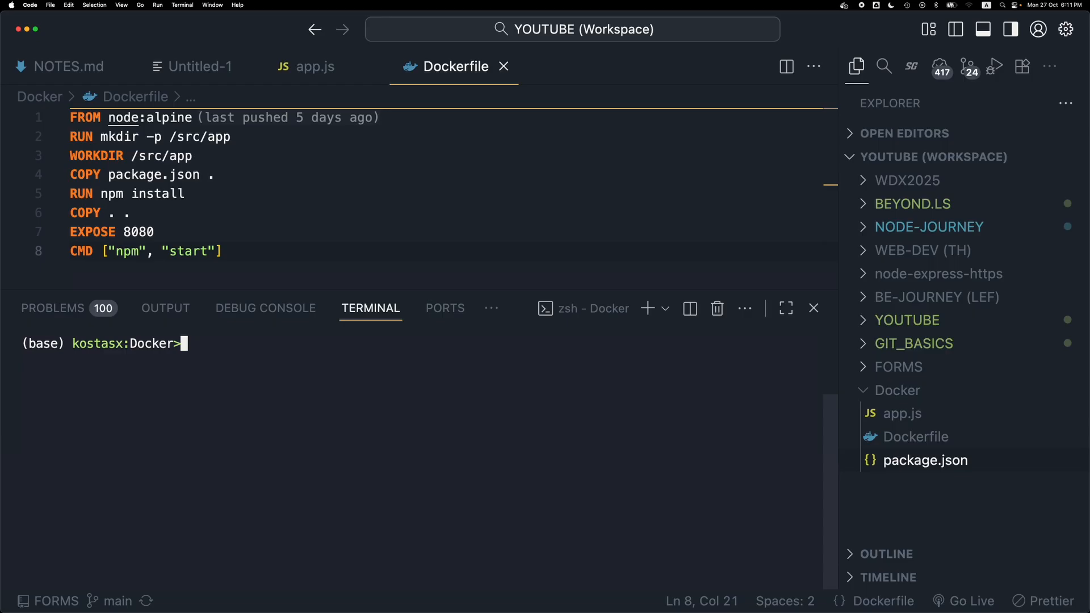
Remove the stopped nodejs container with docker rm using its ID from docker ps -a
{"action": "type", "text": "docker images"}
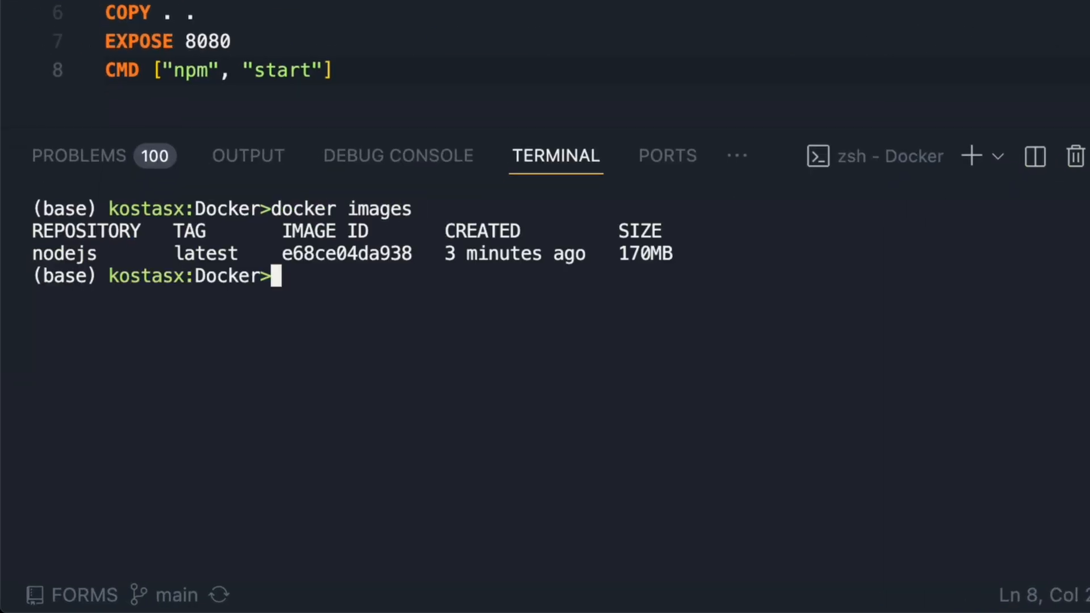
{"action": "type", "text": "docker image"}
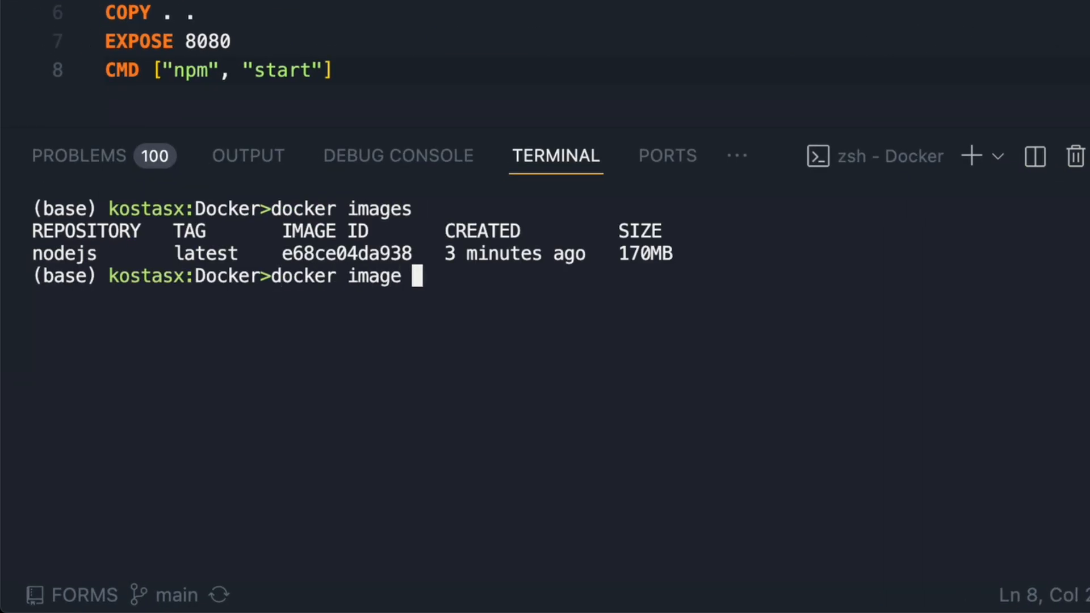
{"action": "double_click", "coordinate": [346, 254]}
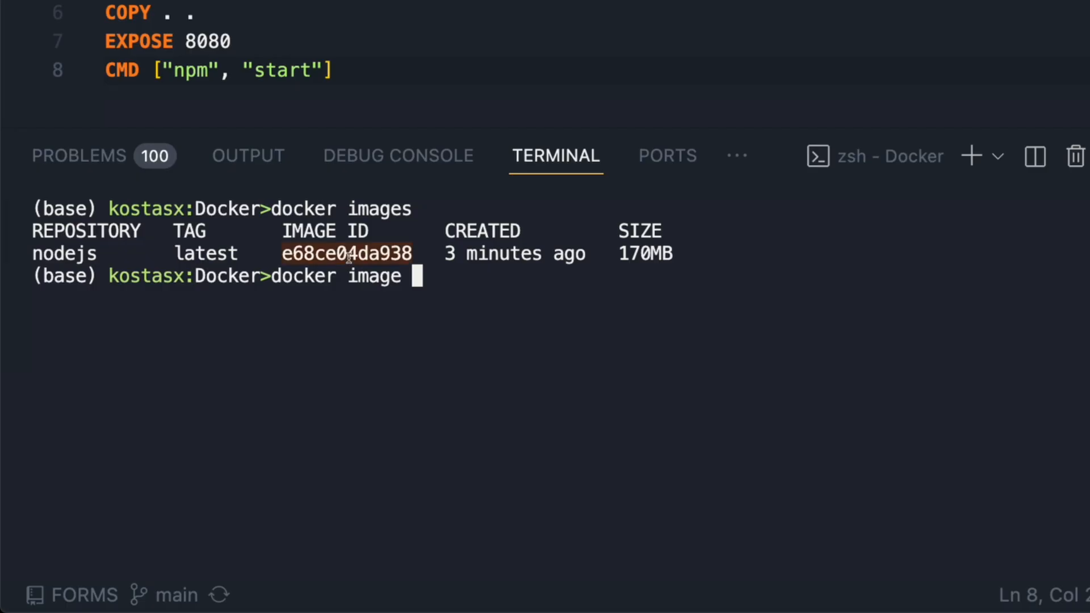
{"action": "type", "text": "rm e68ce04da938"}
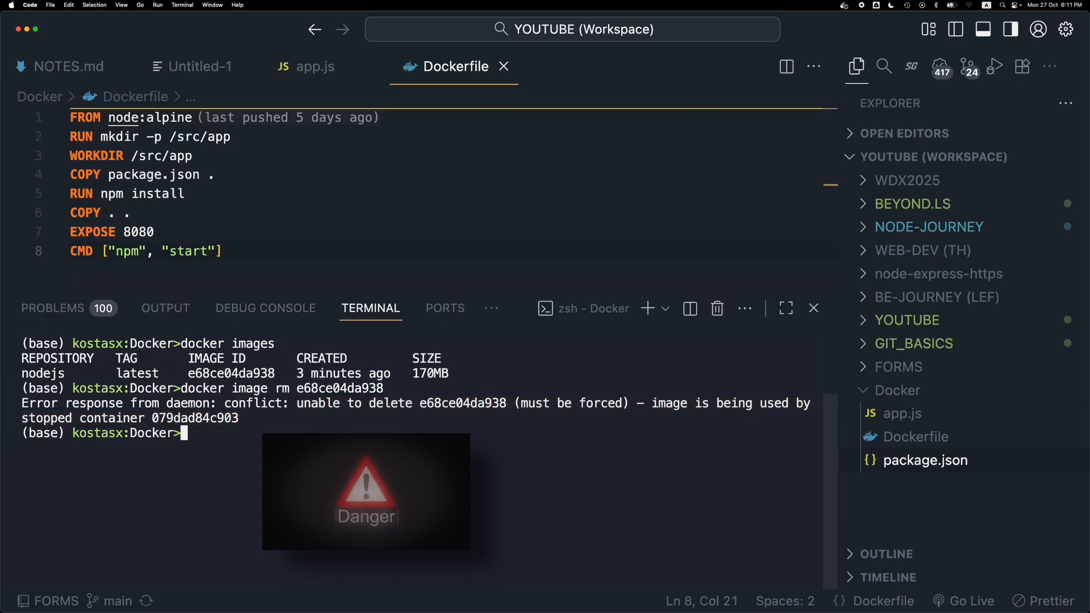
{"action": "type", "text": "docker ps -a"}
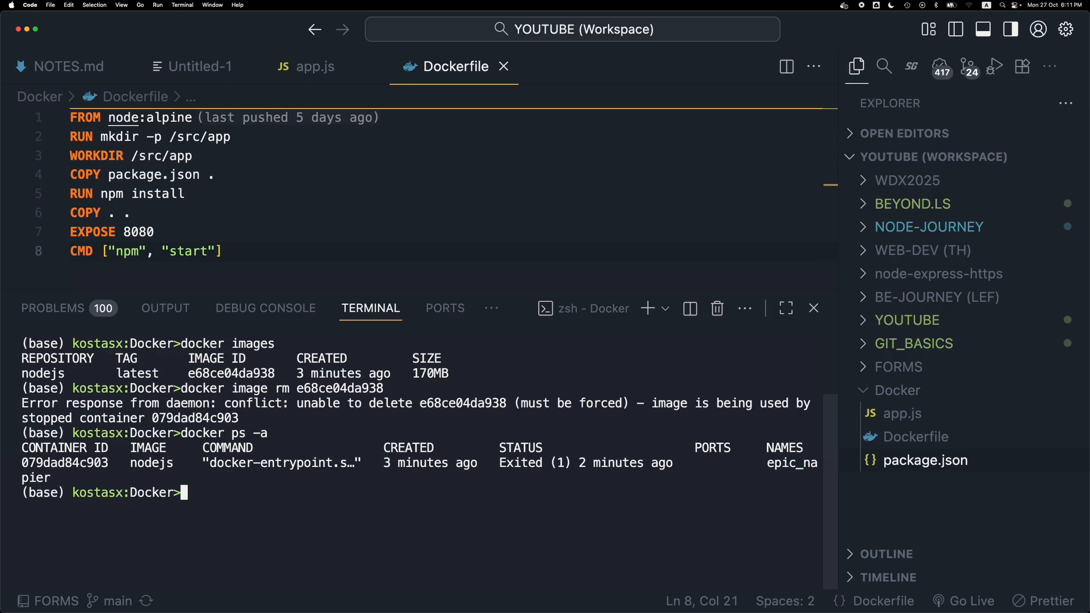
{"action": "type", "text": "docker rm"}
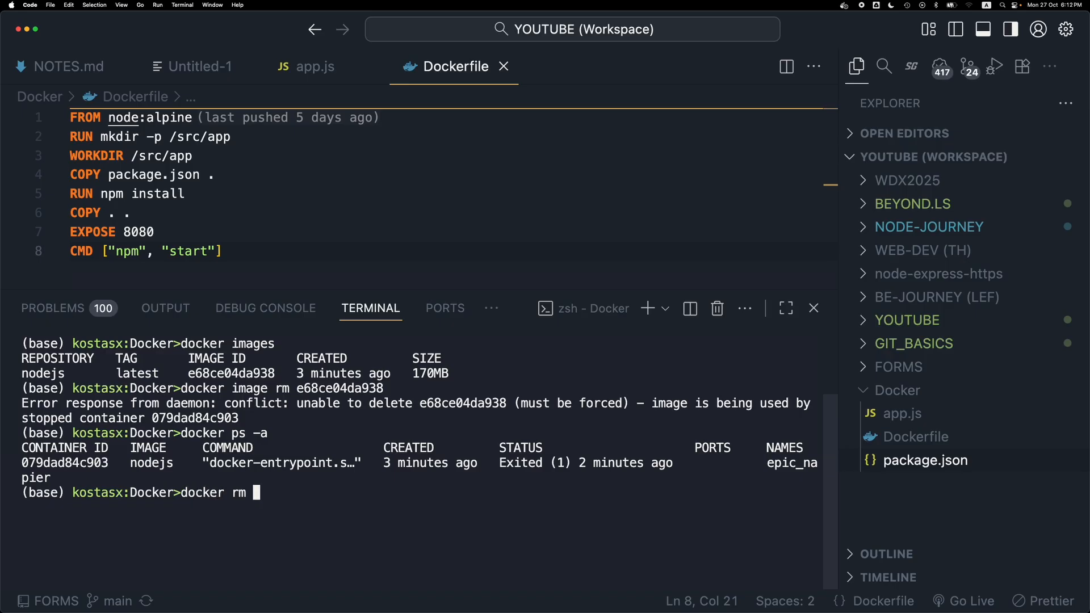
{"action": "key", "text": "cmd+k"}
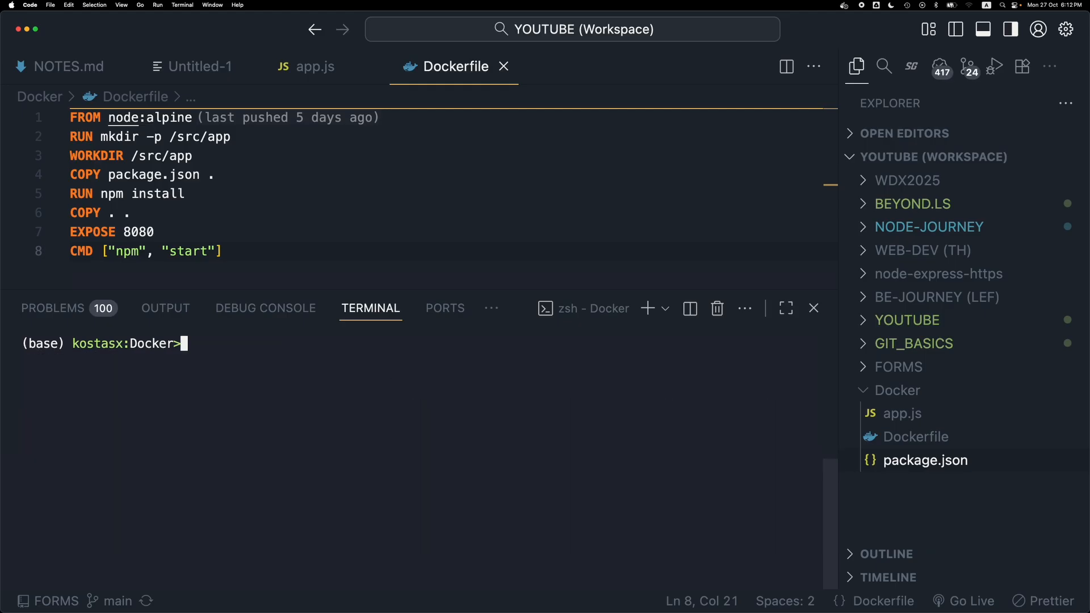
Remove the nodejs image with docker image rm, confirm docker images lists nothing, and clear the terminal
{"action": "type", "text": "docker ps -a"}
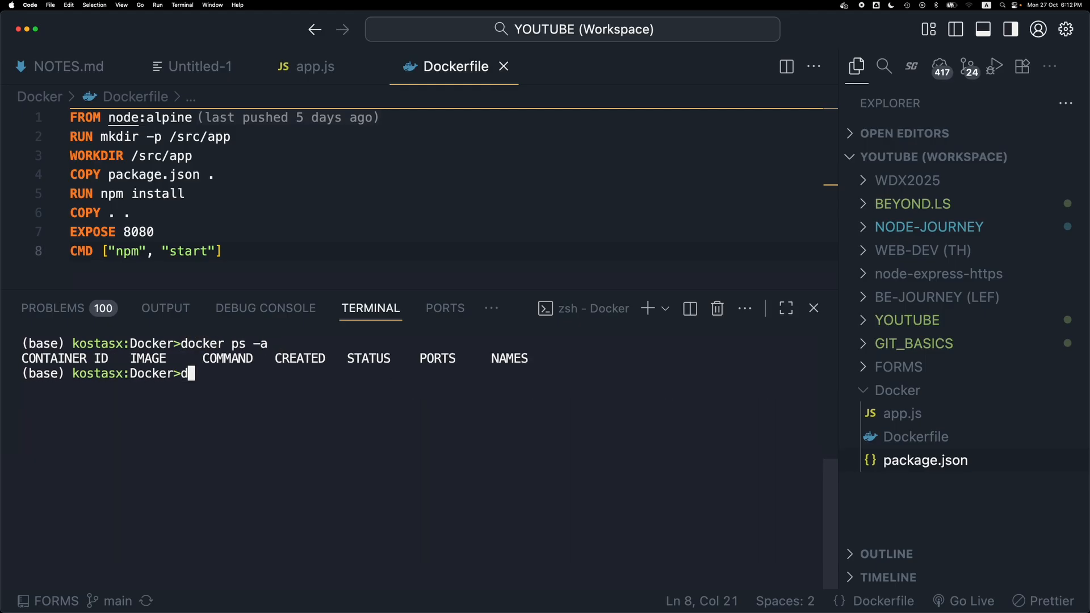
{"action": "type", "text": "docker images"}
{"action": "type", "text": "docker image r"}
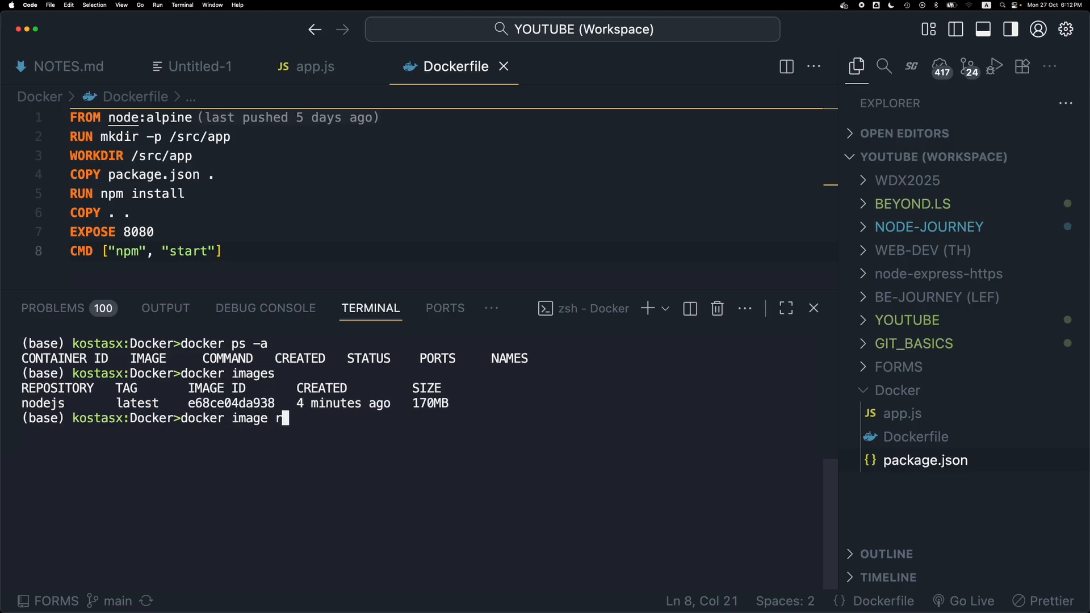
{"action": "type", "text": "m e68ce04da938"}
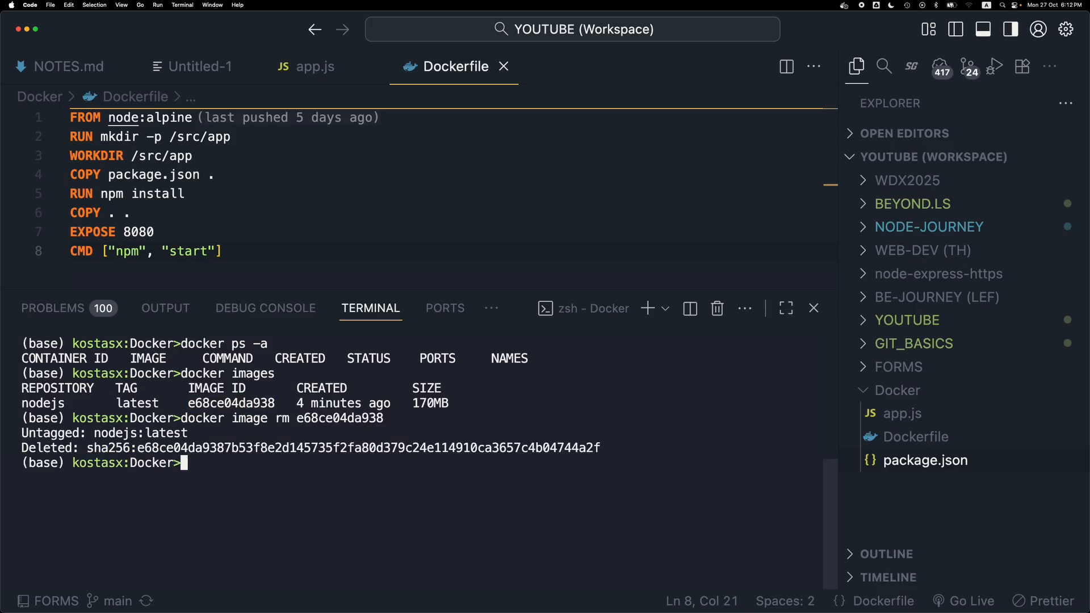
{"action": "type", "text": "clear"}
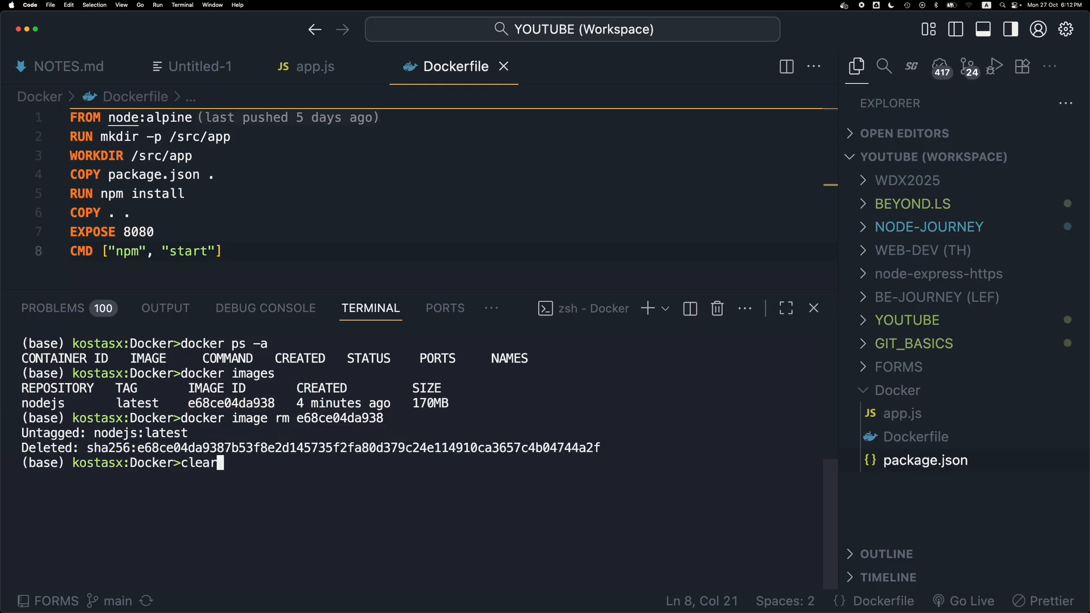
{"action": "key", "text": "Enter"}
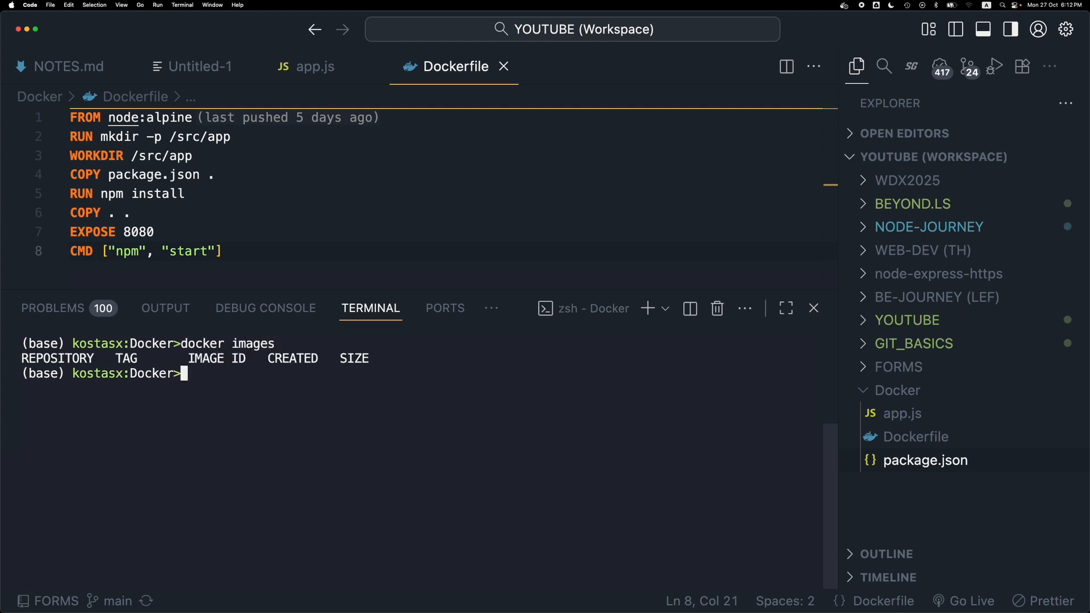